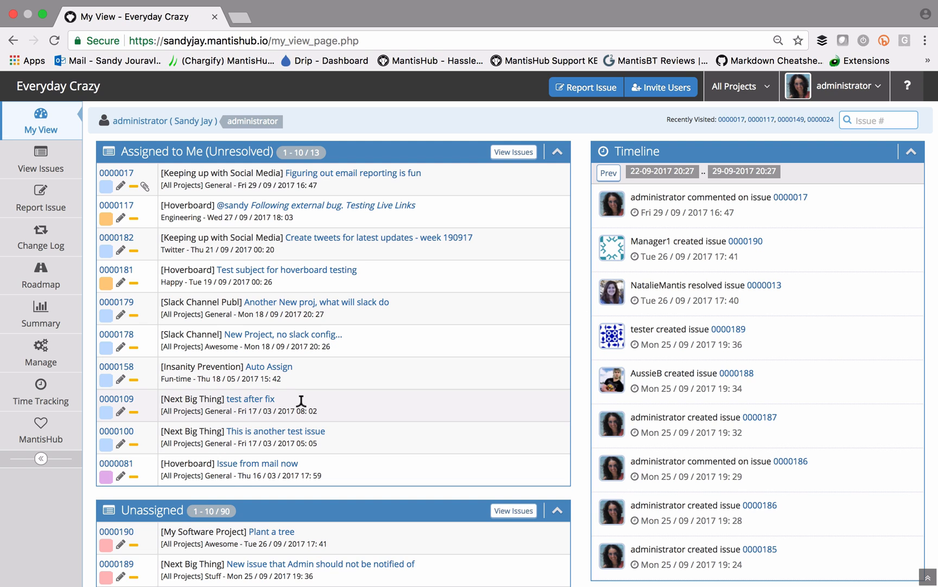
{"action": "mouse_move", "coordinate": [40, 160]}
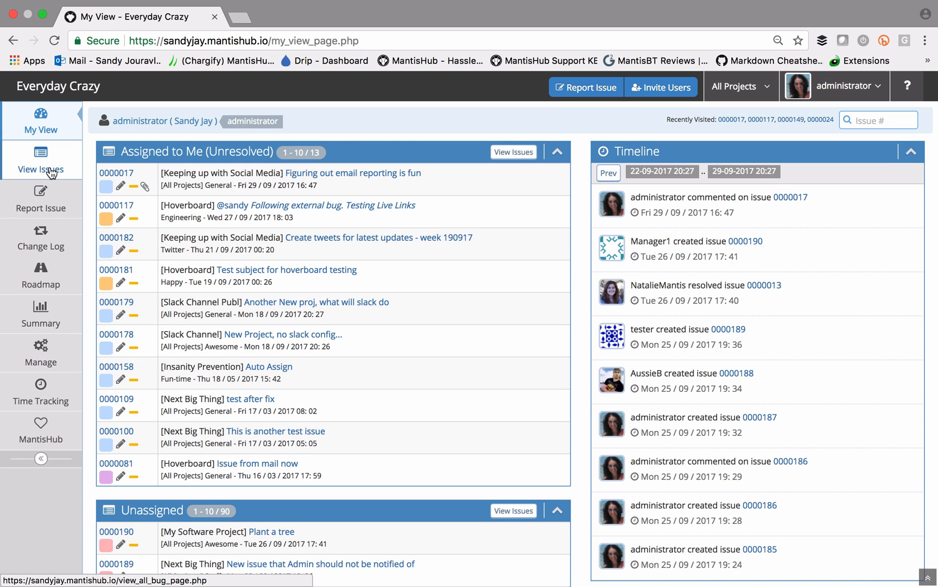
Open the View Issues page from the My View dashboard's left sidebar
{"action": "left_click", "coordinate": [40, 160]}
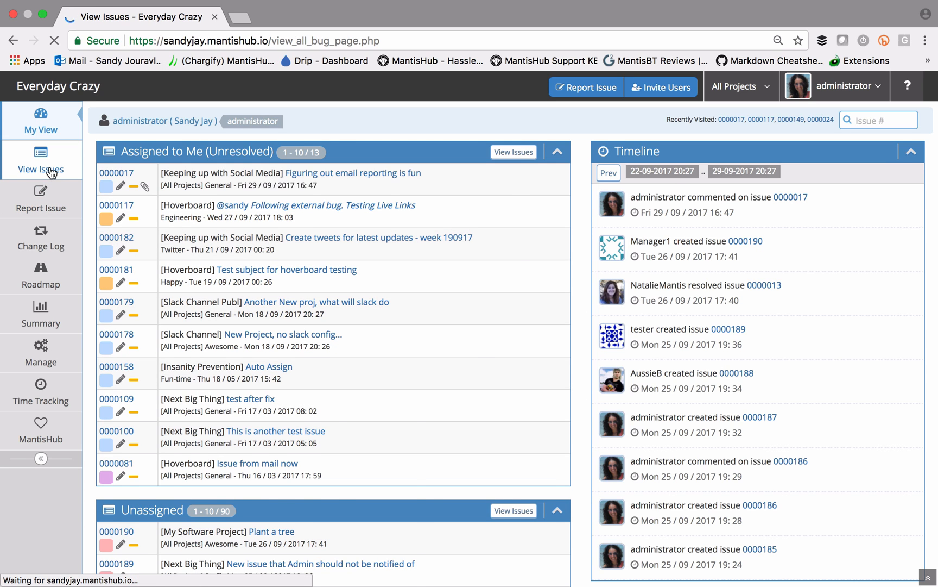
{"action": "left_click", "coordinate": [40, 159]}
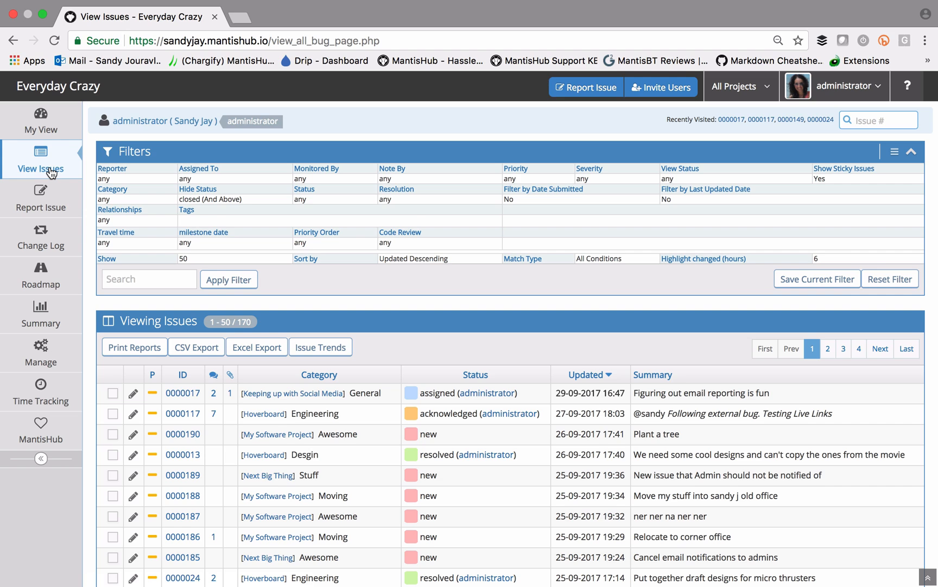
{"action": "mouse_move", "coordinate": [63, 181]}
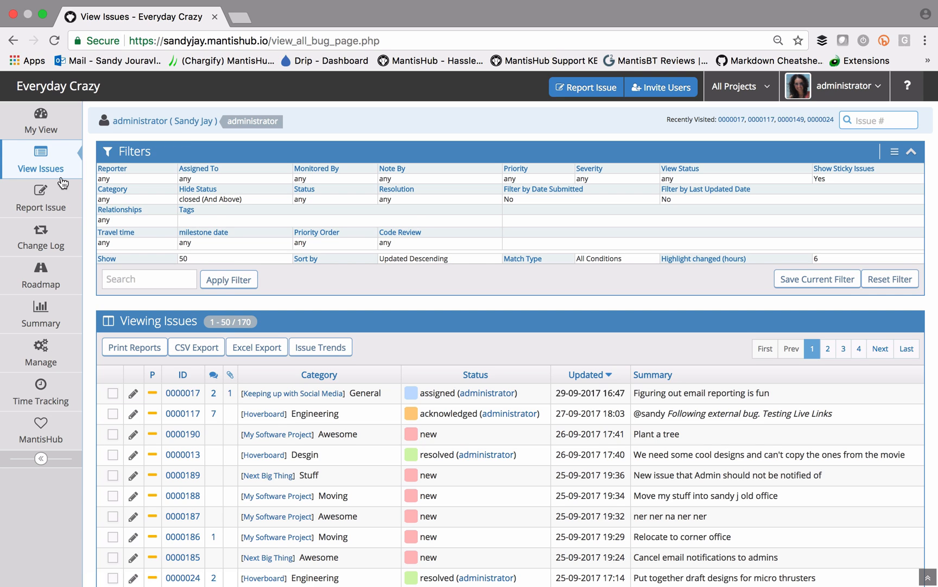
{"action": "mouse_move", "coordinate": [99, 303]}
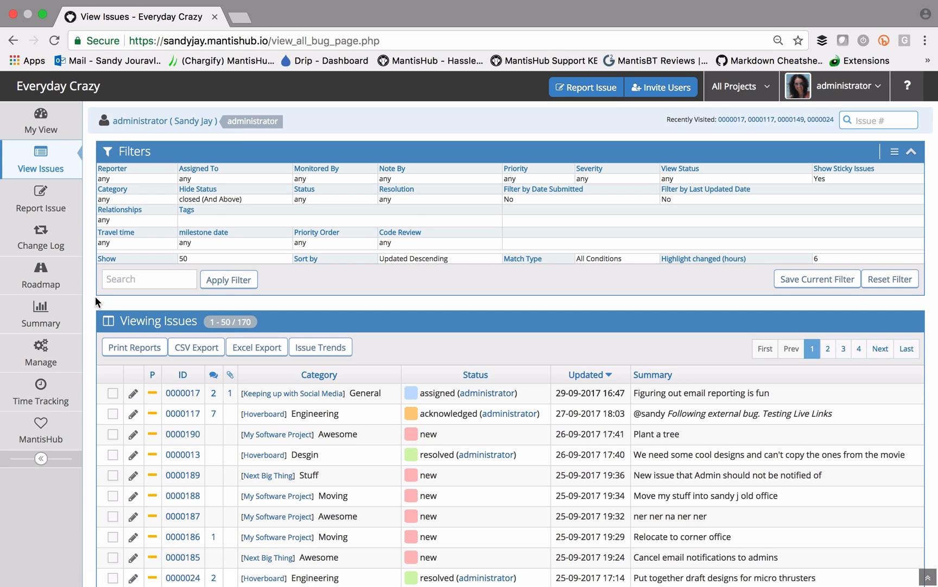
{"action": "mouse_move", "coordinate": [111, 303]}
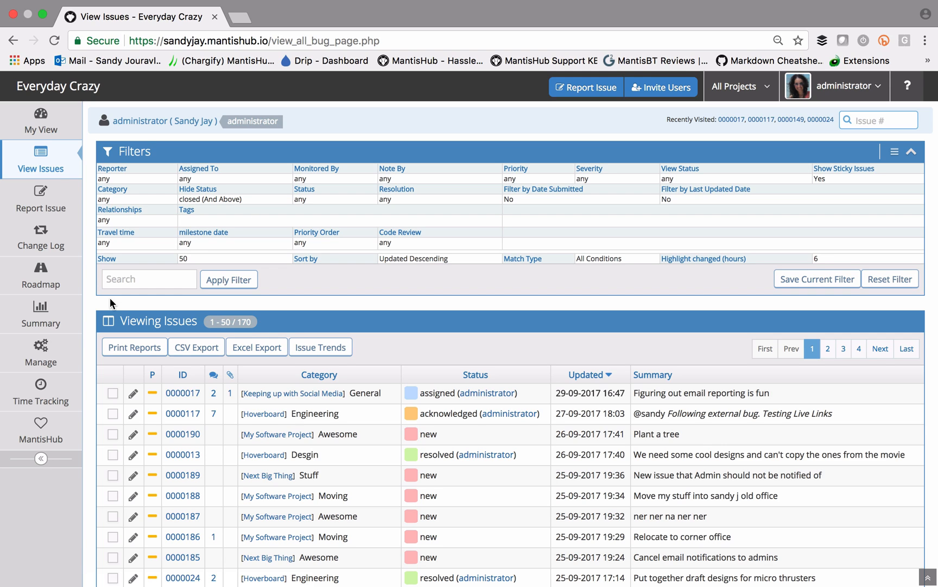
{"action": "mouse_move", "coordinate": [174, 321]}
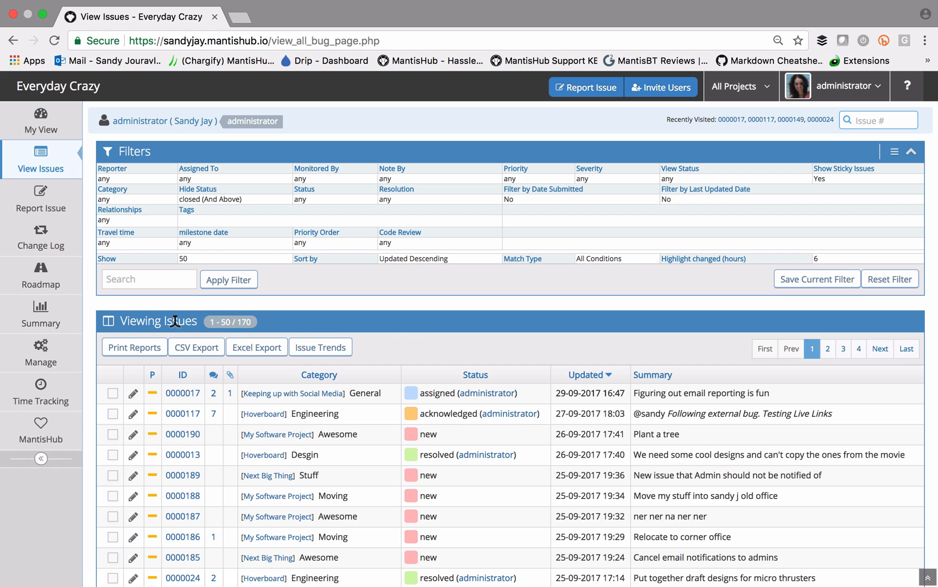
{"action": "mouse_move", "coordinate": [440, 330]}
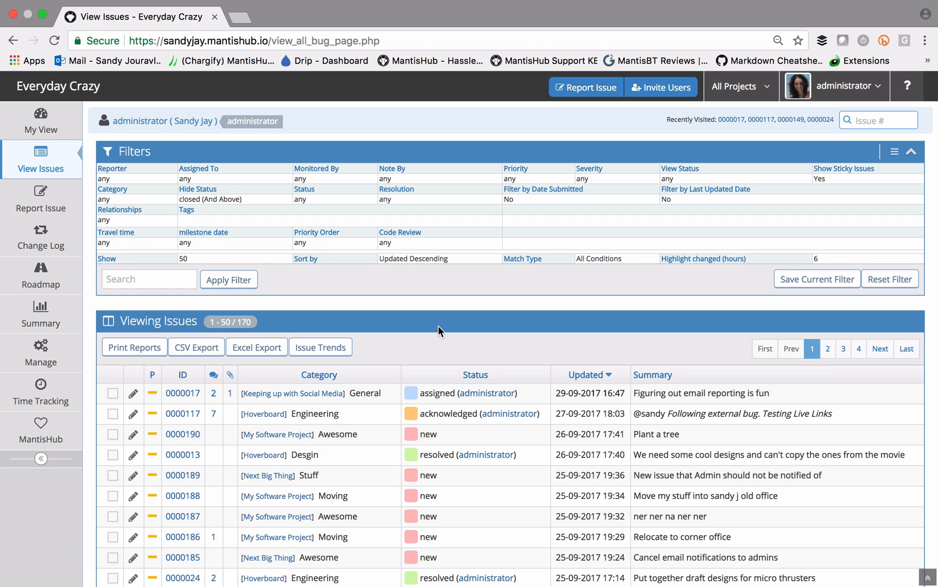
{"action": "mouse_move", "coordinate": [909, 87]}
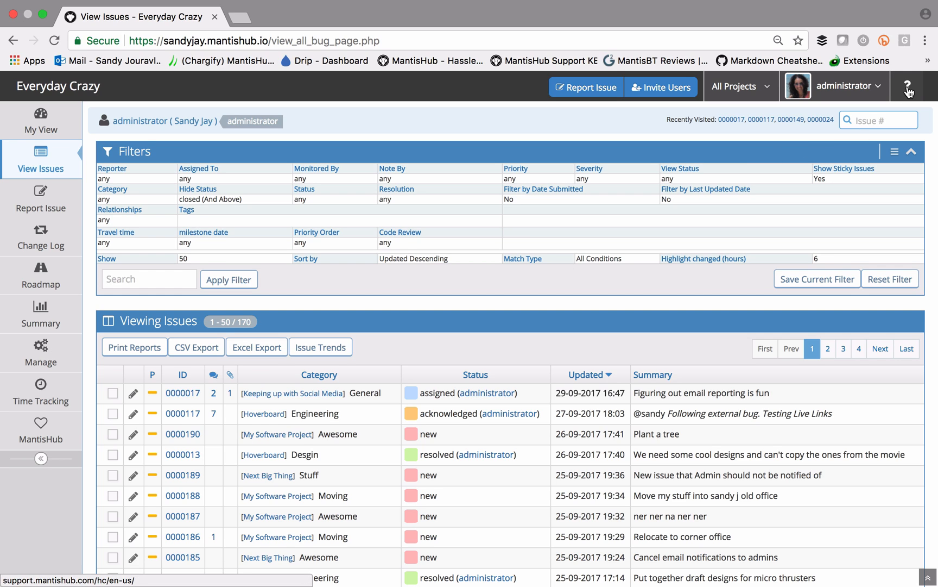
{"action": "mouse_move", "coordinate": [799, 151]}
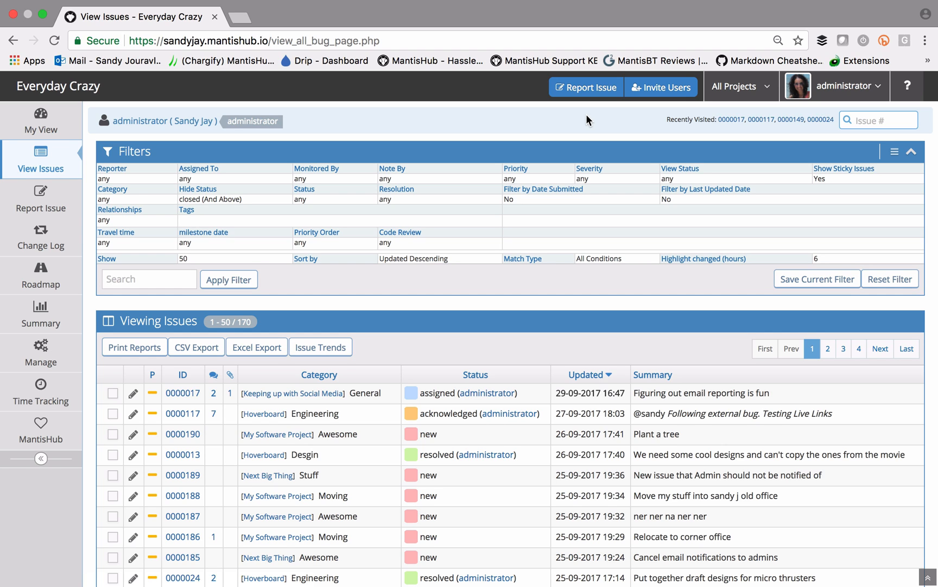
{"action": "mouse_move", "coordinate": [91, 205]}
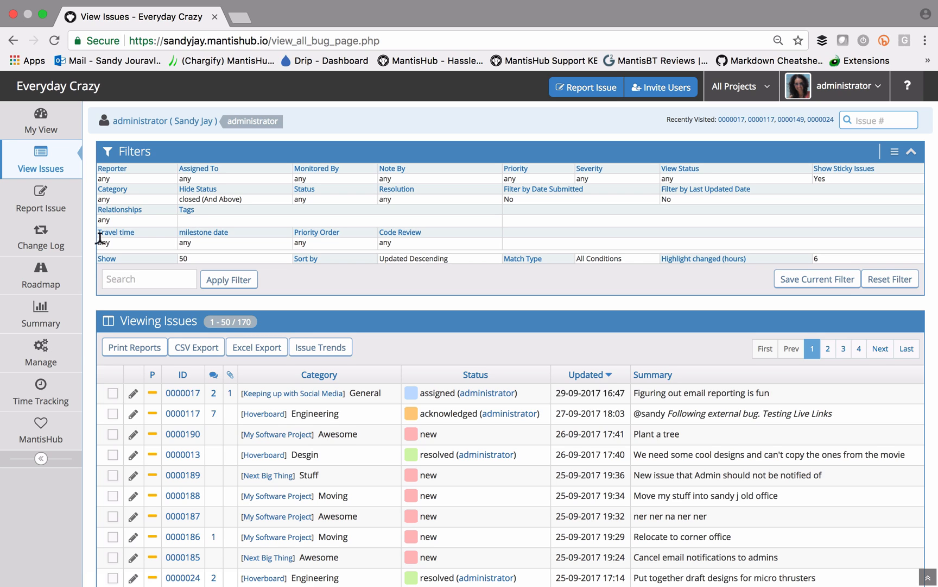
{"action": "mouse_move", "coordinate": [99, 240]}
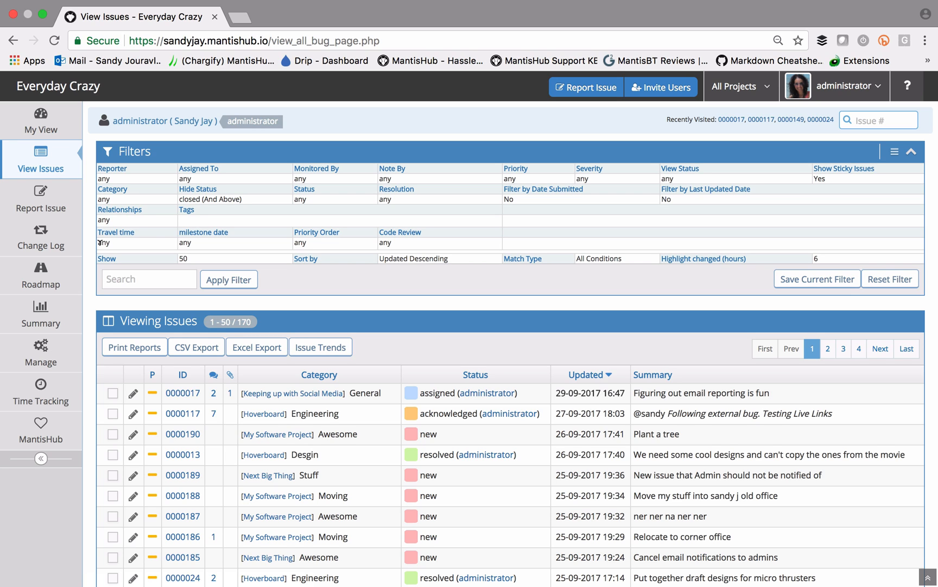
{"action": "mouse_move", "coordinate": [102, 239]}
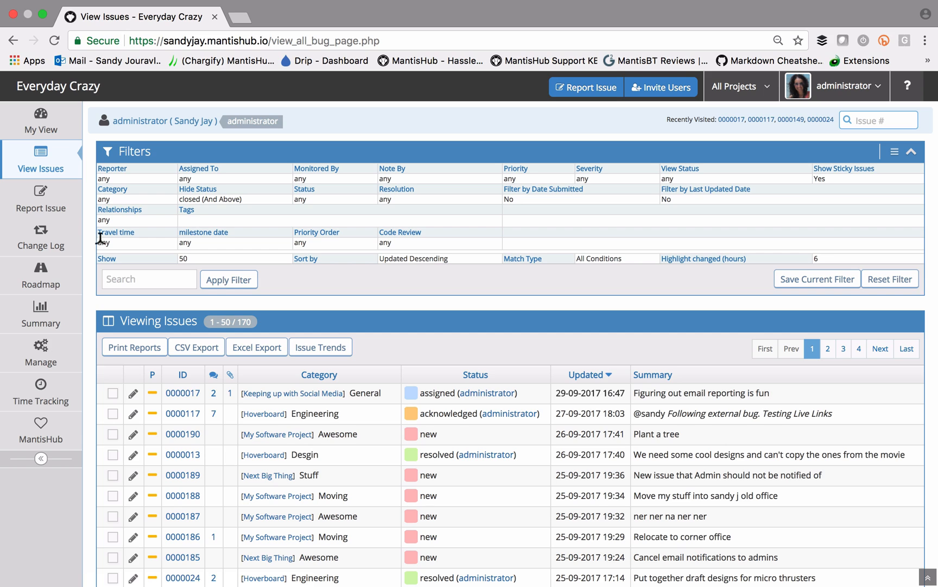
{"action": "mouse_move", "coordinate": [101, 242]}
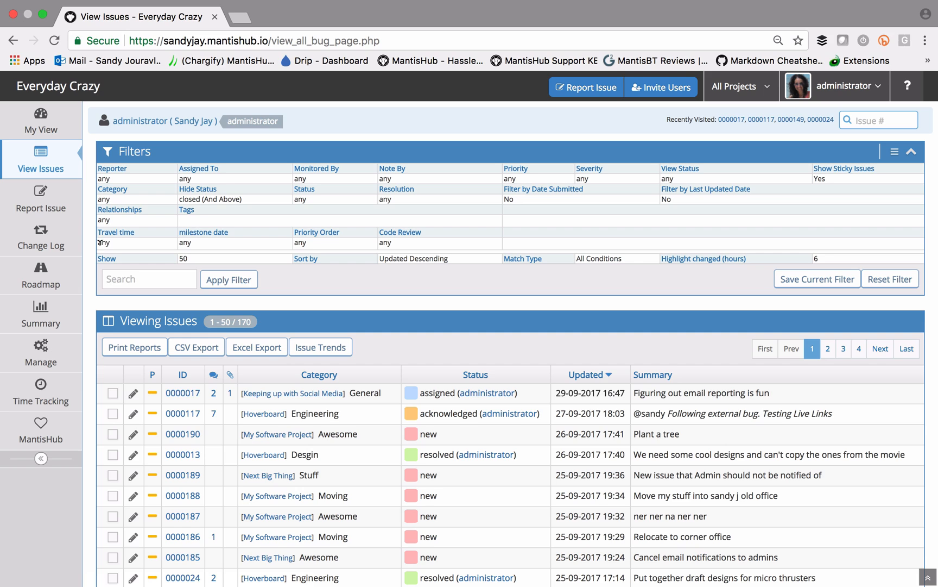
{"action": "mouse_move", "coordinate": [100, 238]}
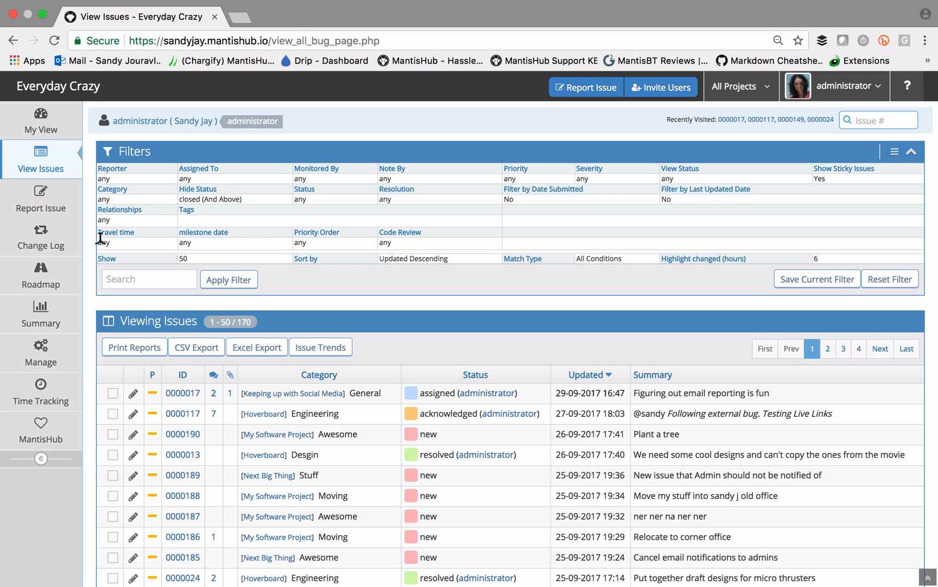
{"action": "mouse_move", "coordinate": [100, 242]}
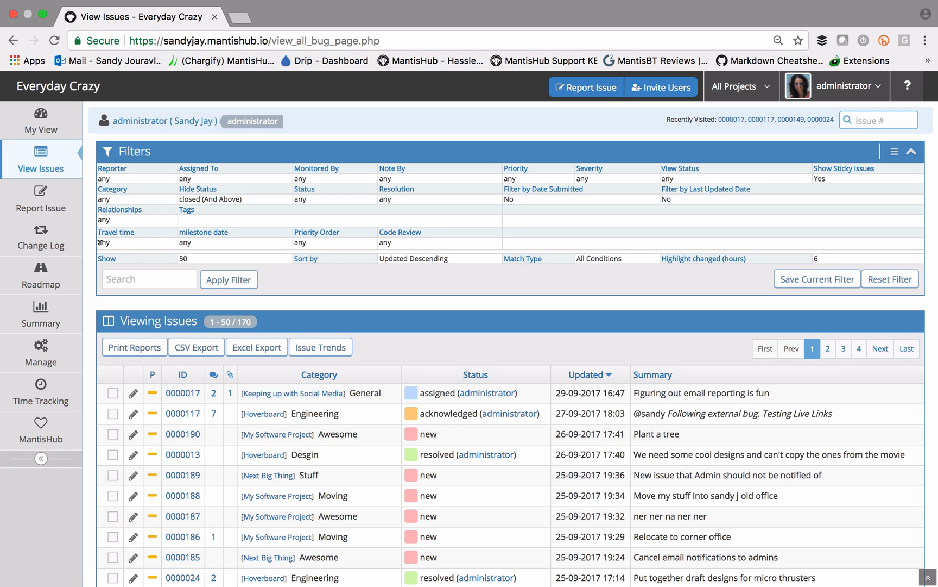
{"action": "mouse_move", "coordinate": [97, 263]}
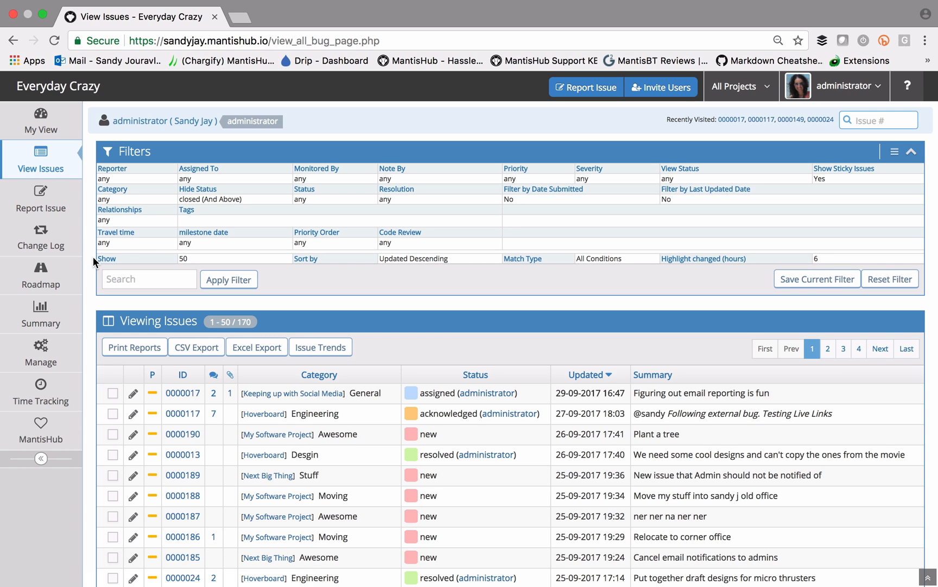
{"action": "mouse_move", "coordinate": [106, 258]}
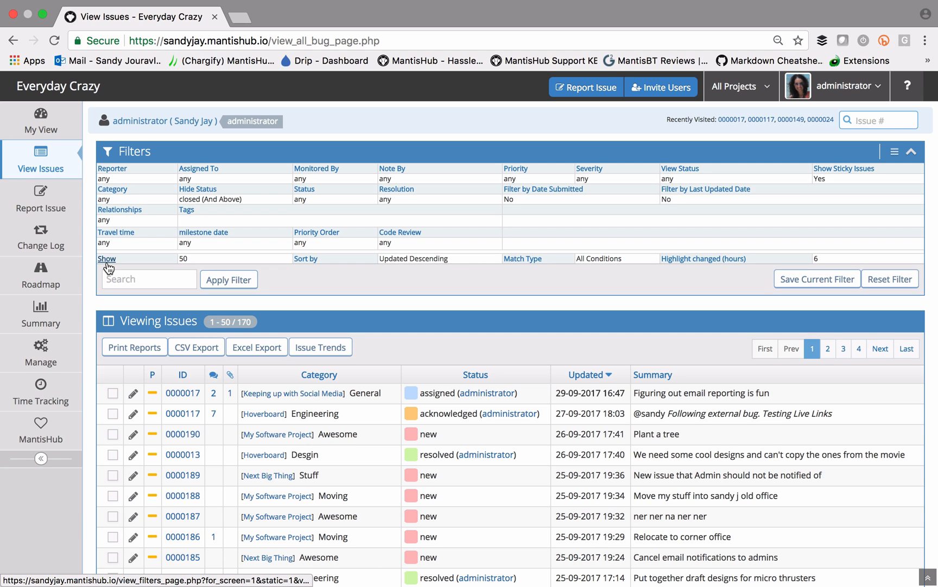
{"action": "mouse_move", "coordinate": [84, 382]}
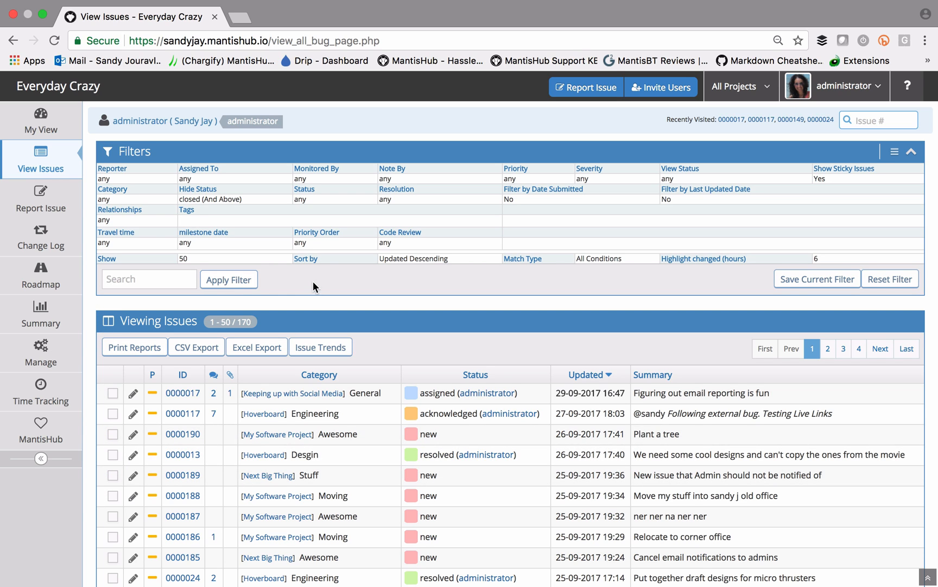
{"action": "mouse_move", "coordinate": [329, 276]}
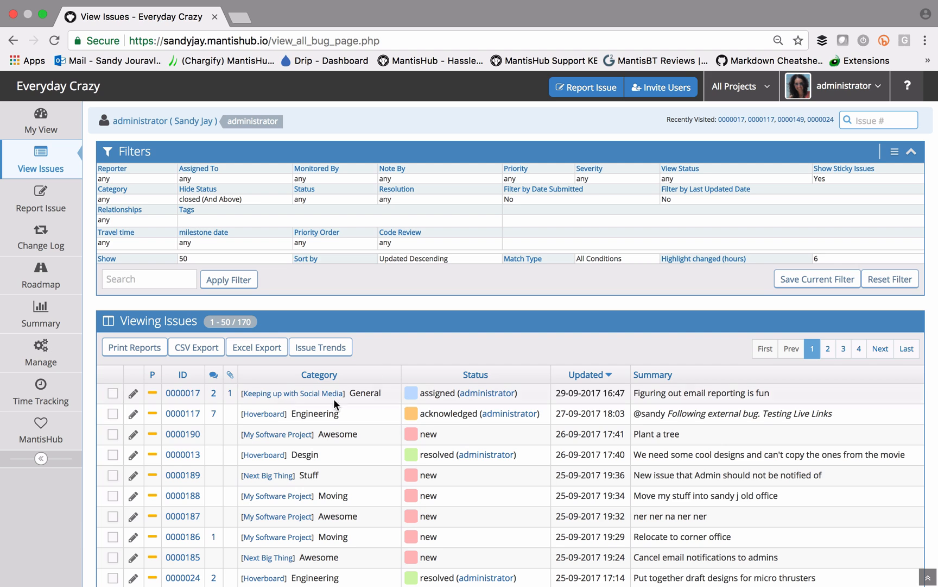
{"action": "mouse_move", "coordinate": [383, 344]}
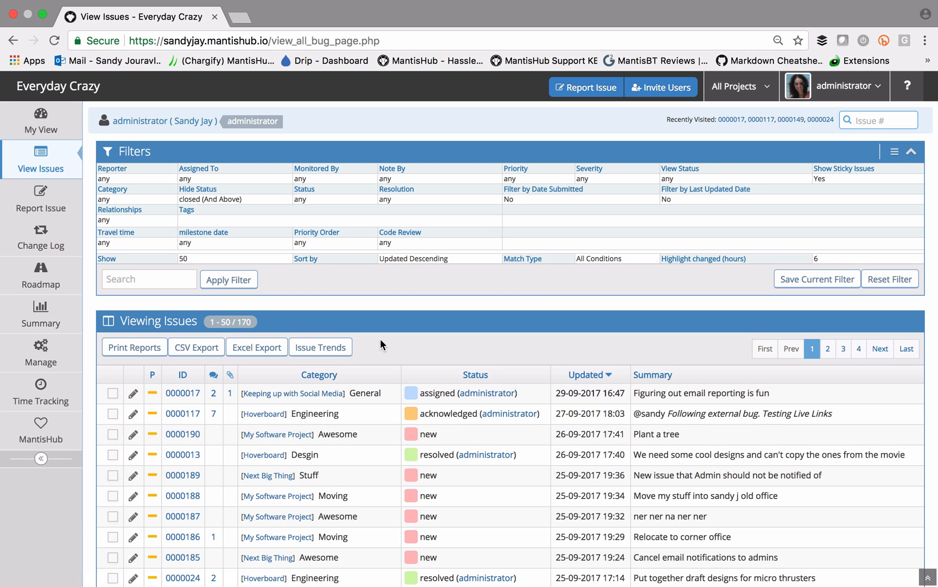
{"action": "mouse_move", "coordinate": [490, 365]}
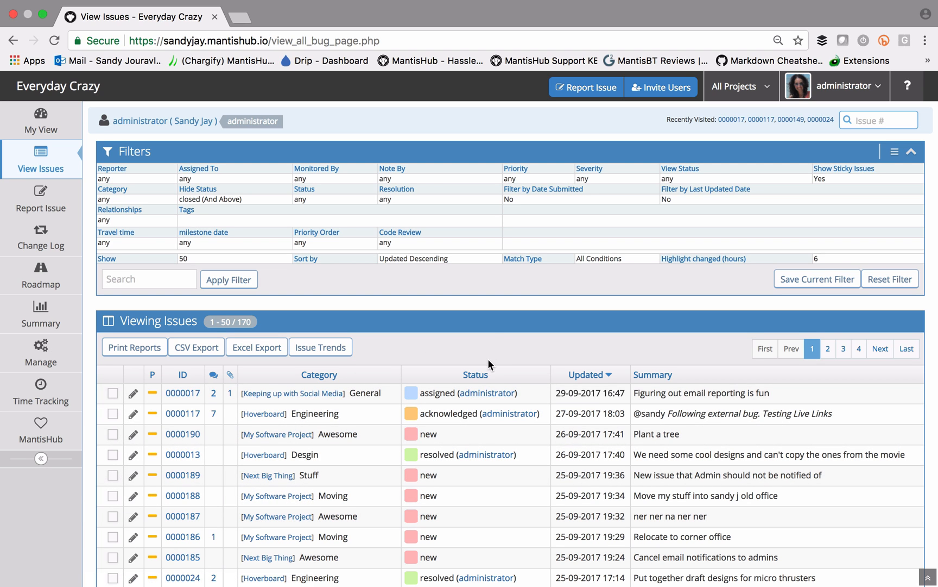
Toggle the issue list's status sort and open the filter condition-matching choices
{"action": "left_click", "coordinate": [475, 374]}
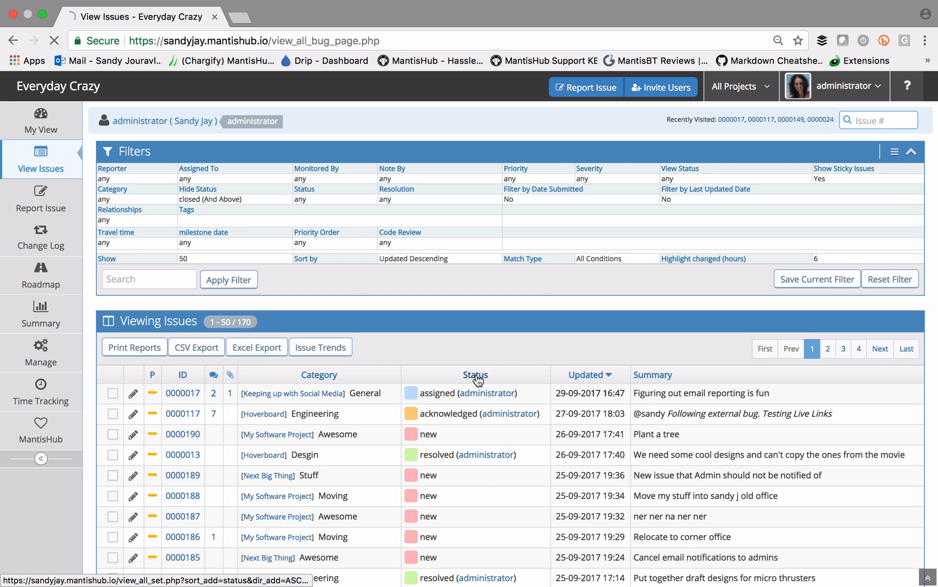
{"action": "left_click", "coordinate": [475, 374]}
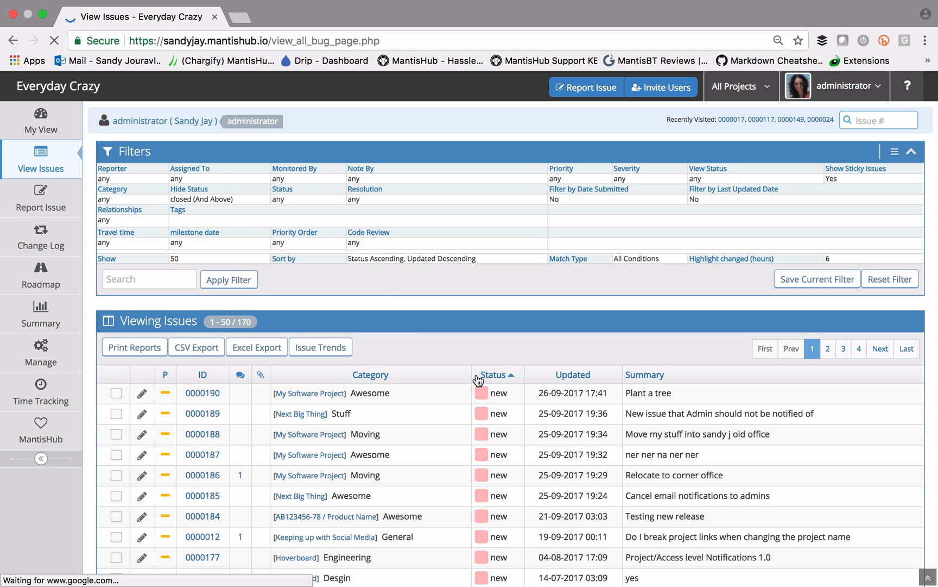
{"action": "mouse_move", "coordinate": [303, 268]}
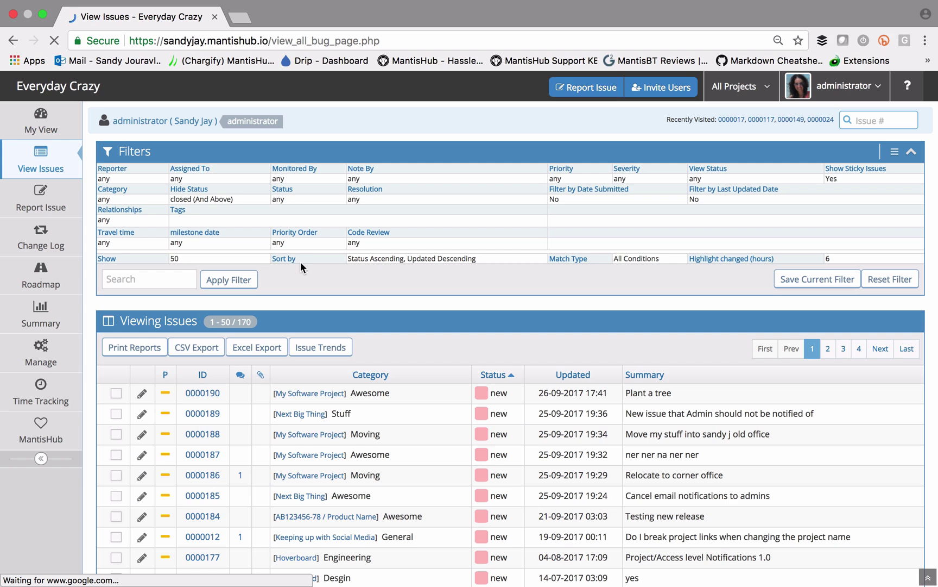
{"action": "mouse_move", "coordinate": [299, 267]}
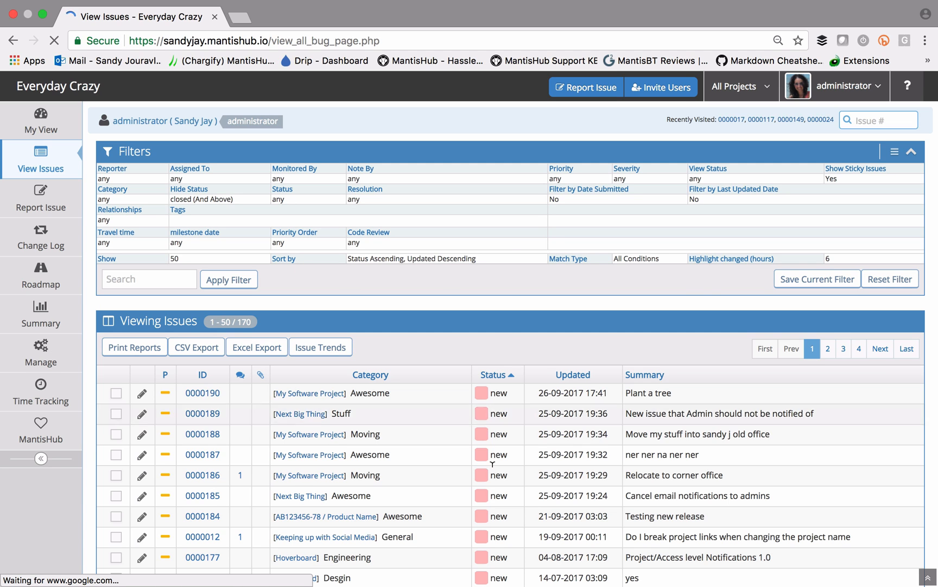
{"action": "mouse_move", "coordinate": [511, 257]}
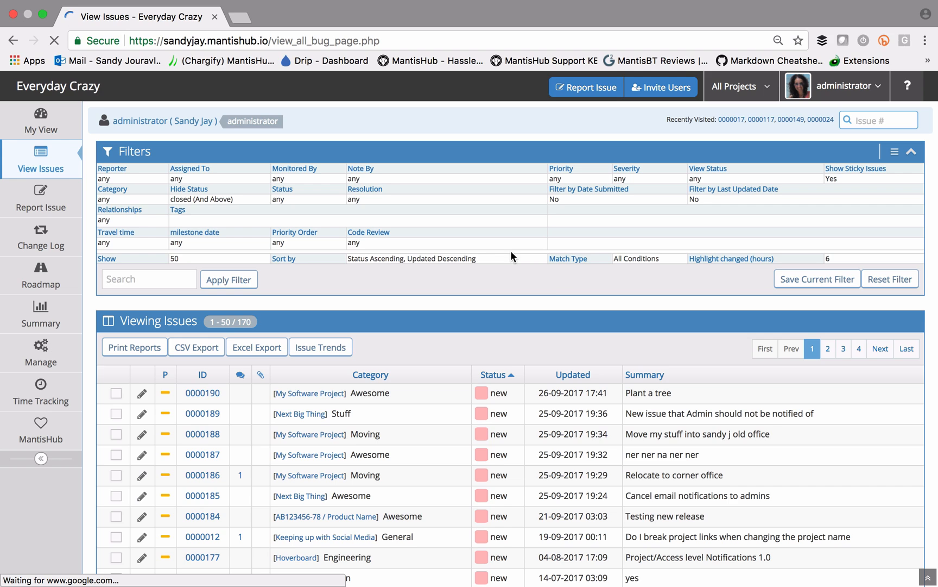
{"action": "mouse_move", "coordinate": [569, 258]}
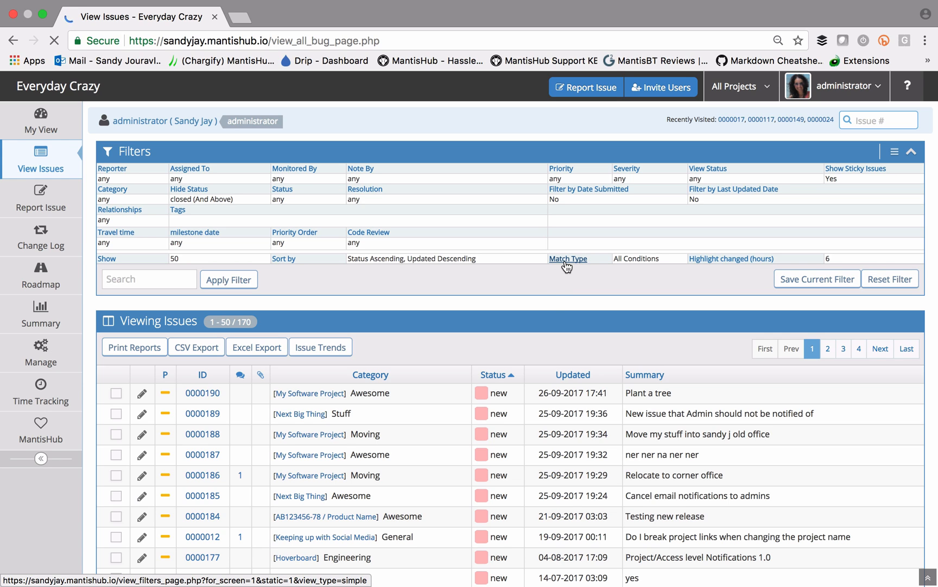
{"action": "mouse_move", "coordinate": [565, 252]}
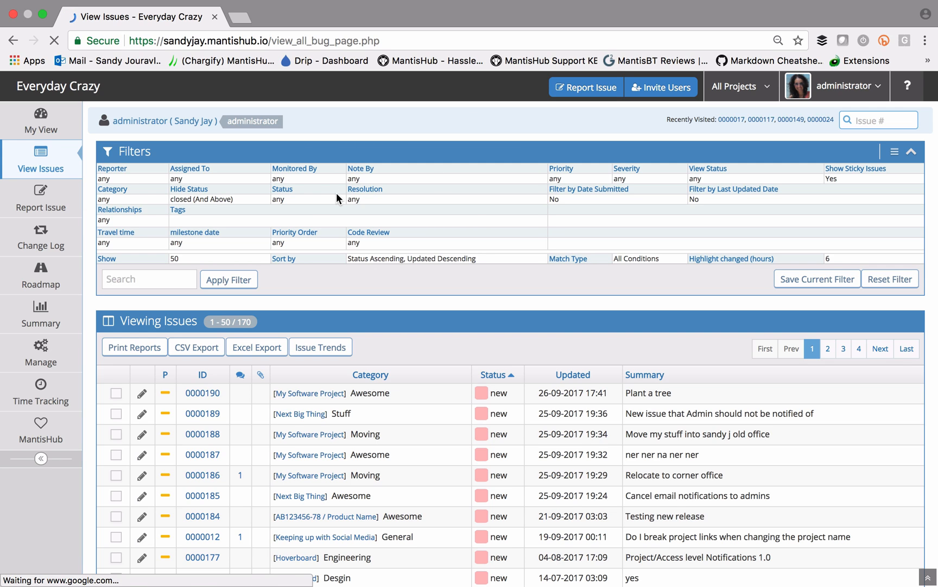
{"action": "mouse_move", "coordinate": [572, 222]}
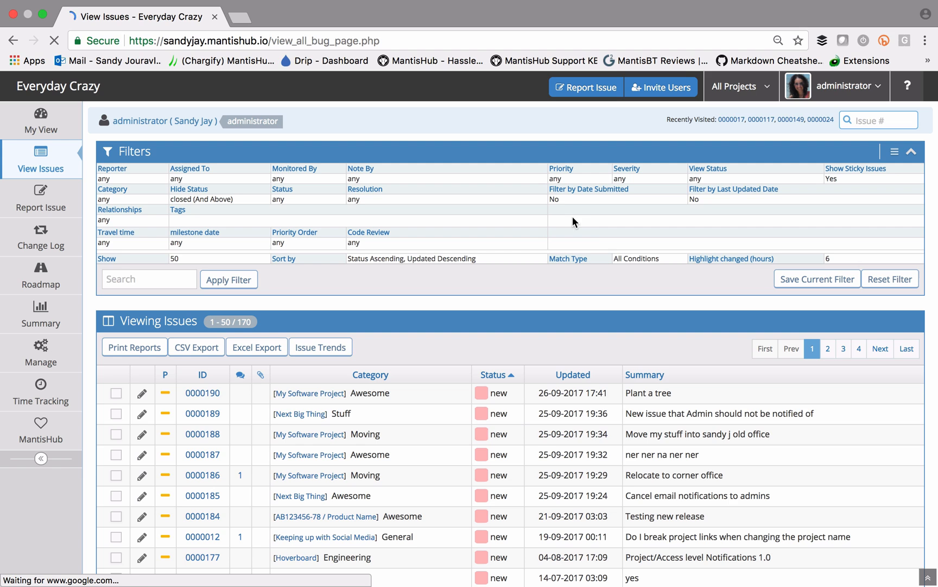
{"action": "left_click", "coordinate": [628, 260]}
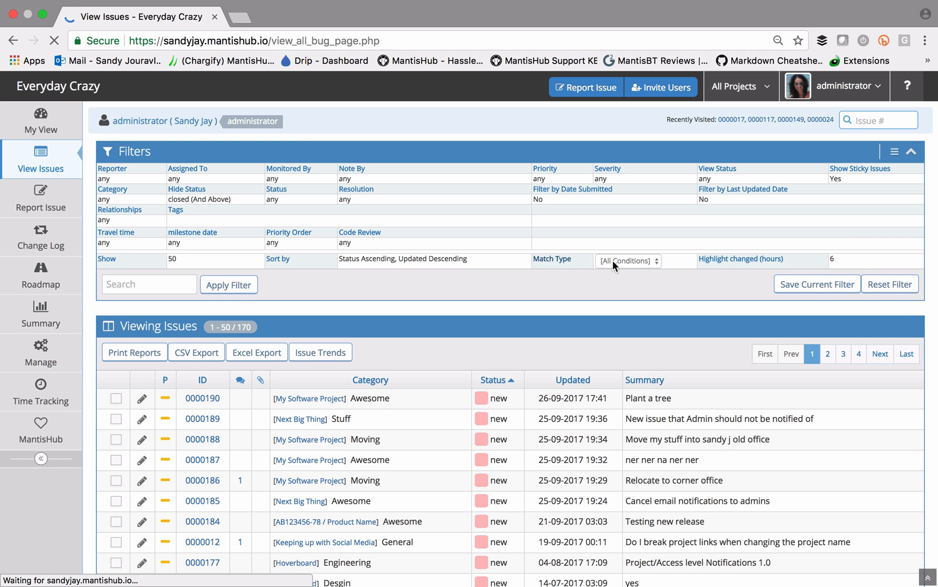
{"action": "left_click", "coordinate": [573, 380]}
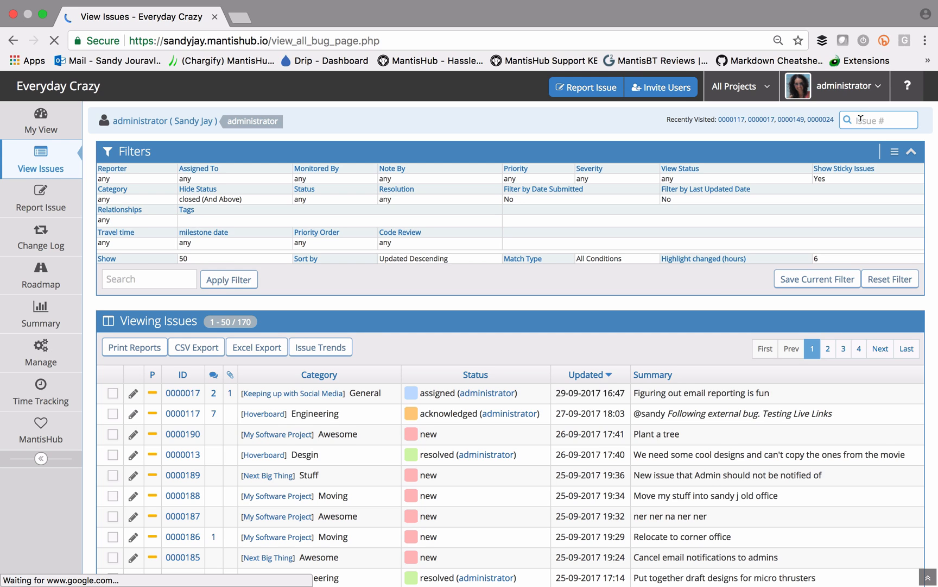
{"action": "type", "text": "24"}
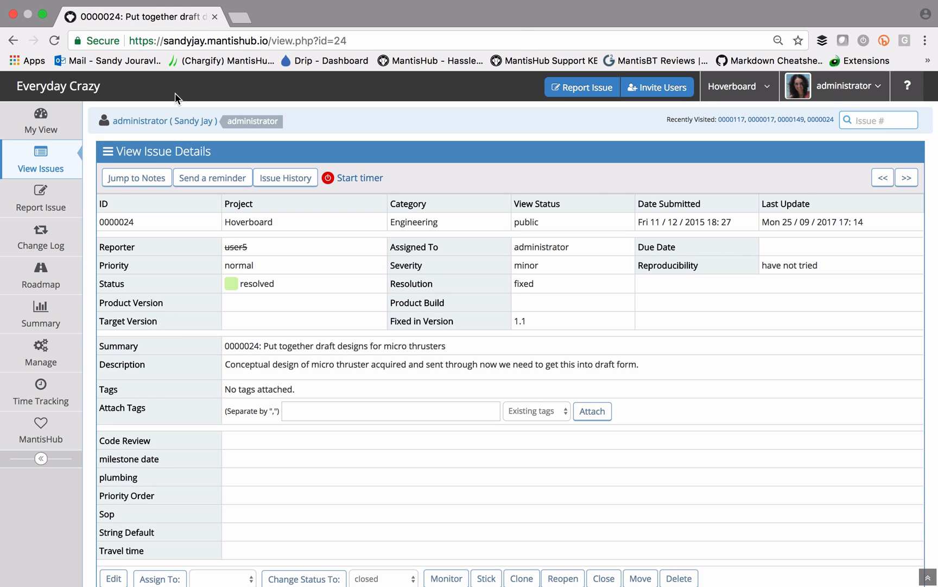
{"action": "left_click", "coordinate": [41, 160]}
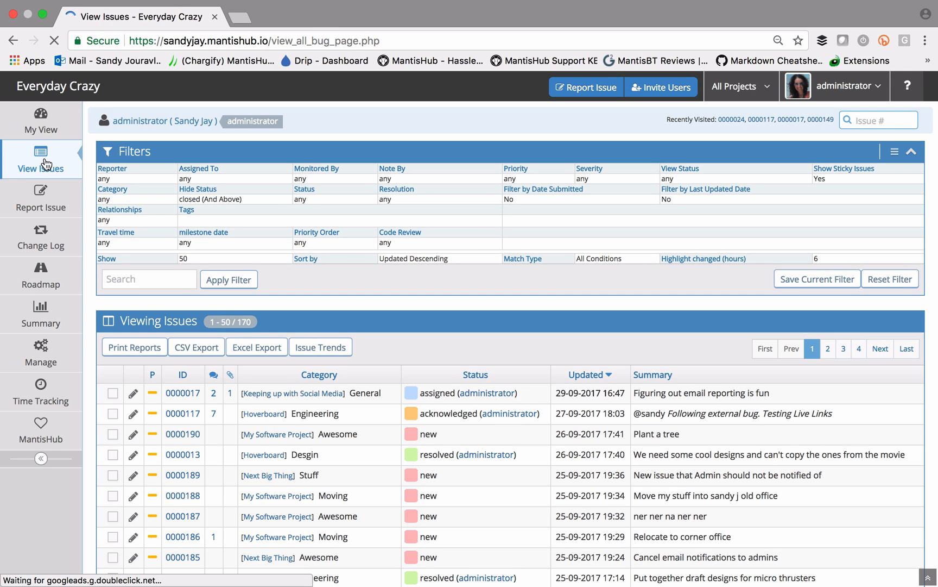
Search issues for the words new release
{"action": "left_click", "coordinate": [148, 279]}
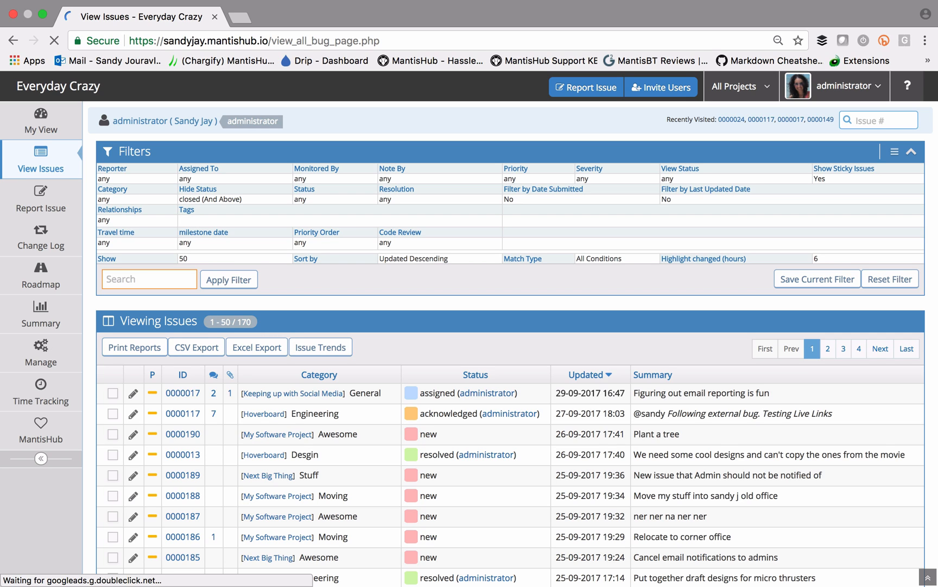
{"action": "type", "text": "new"}
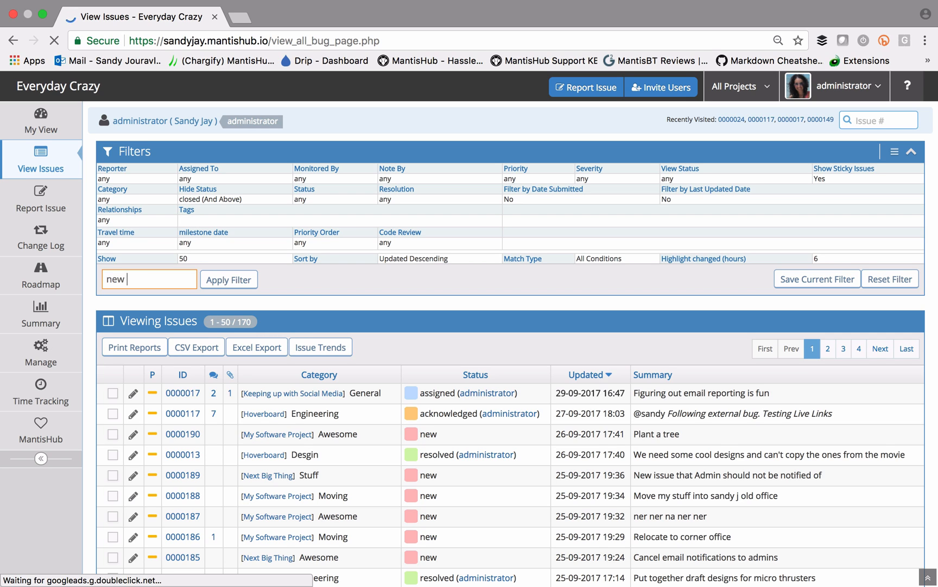
{"action": "type", "text": "release"}
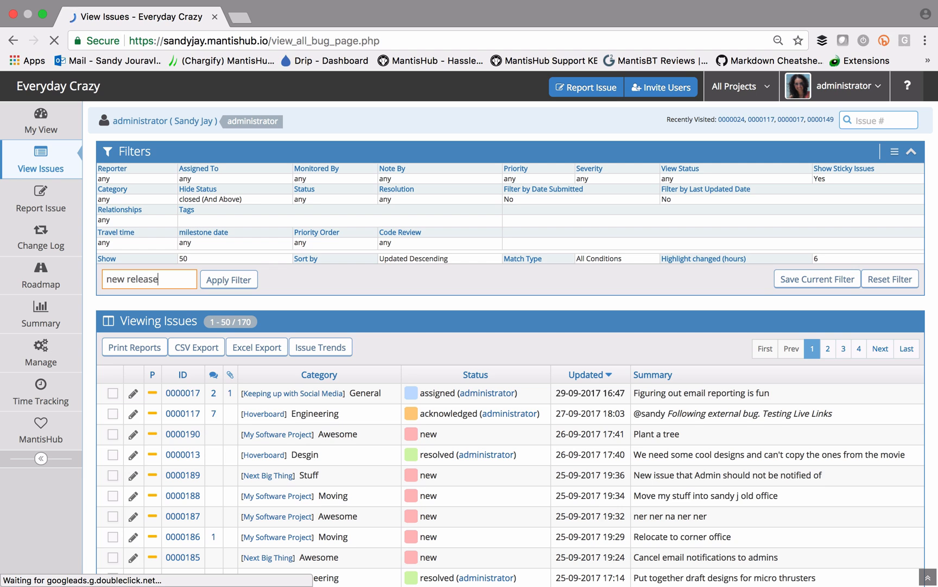
{"action": "left_click", "coordinate": [229, 280]}
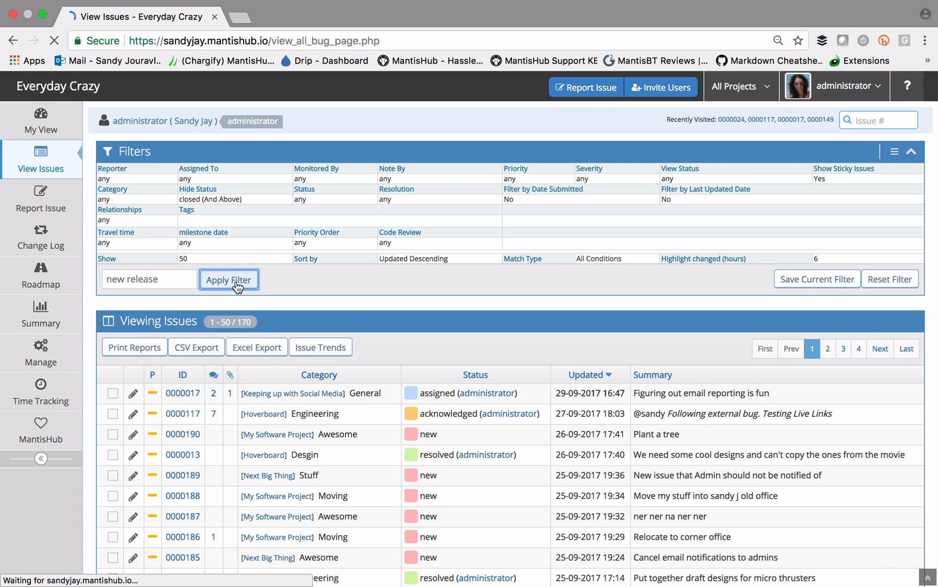
Search the quoted phrase "after new release", leaving only issue 0000108
{"action": "left_click", "coordinate": [229, 280]}
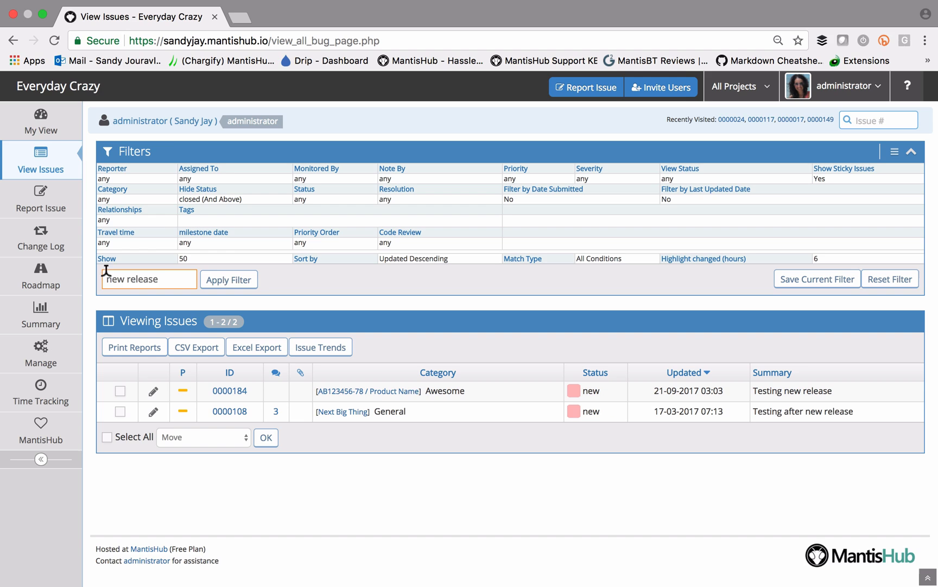
{"action": "type", "text": "after new release"}
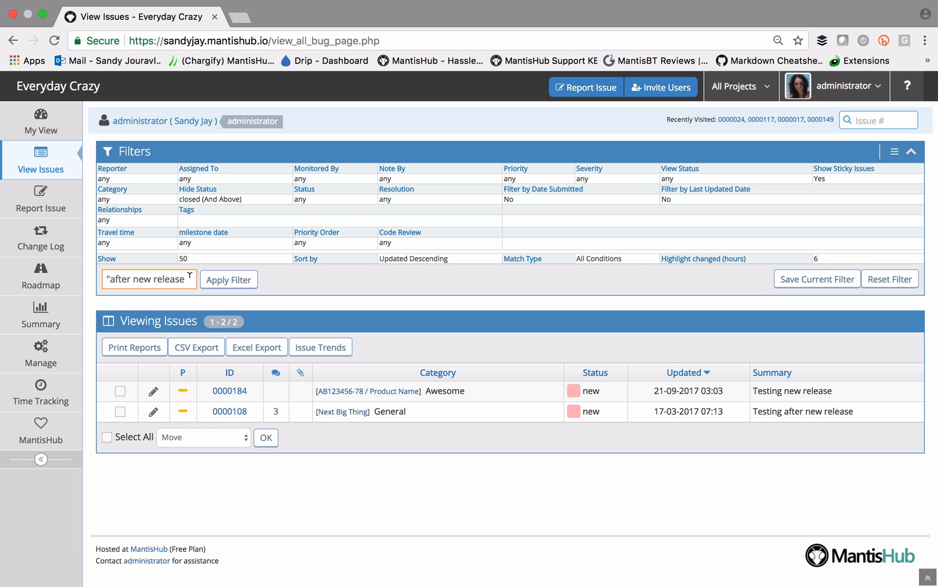
{"action": "left_click", "coordinate": [229, 279]}
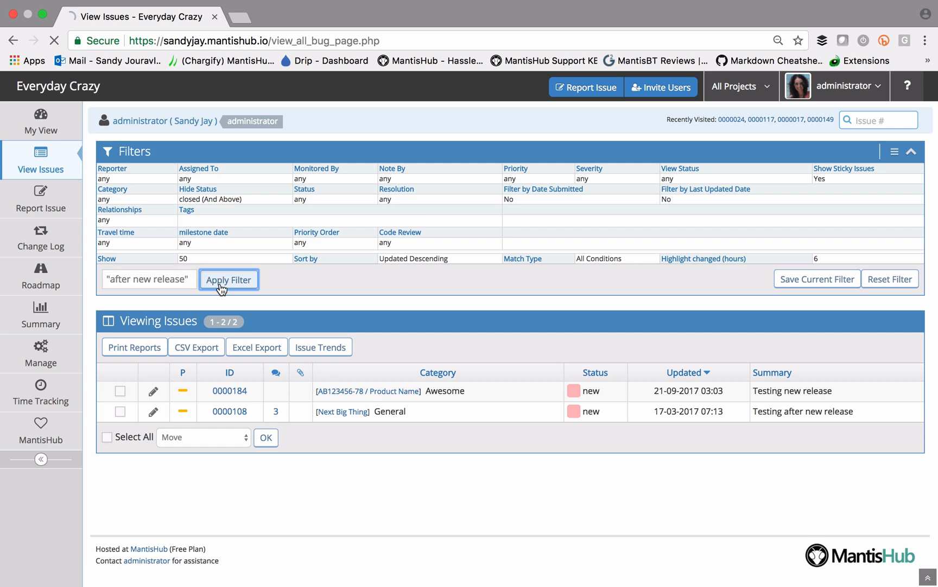
{"action": "left_click", "coordinate": [228, 279]}
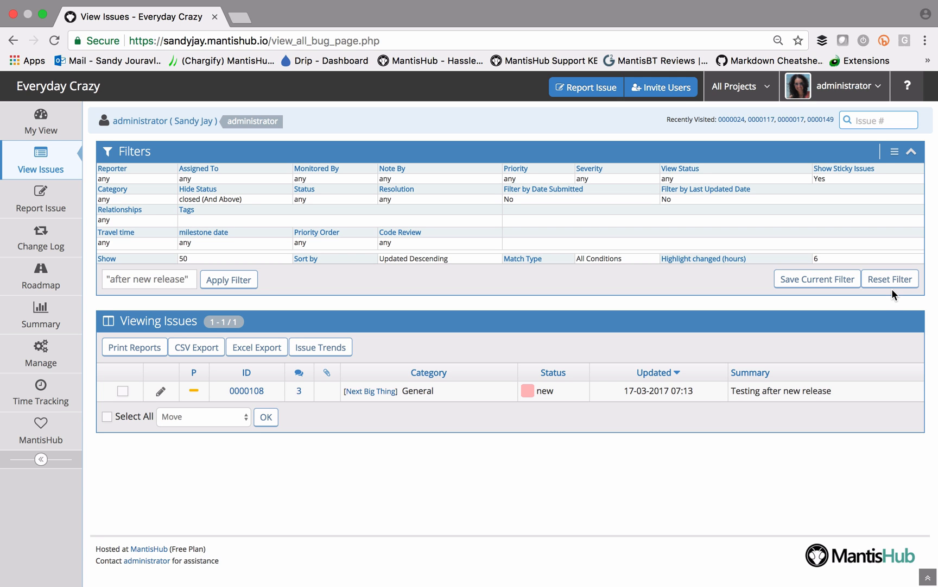
Reset the filter so the list shows all 170 issues again
{"action": "left_click", "coordinate": [889, 278]}
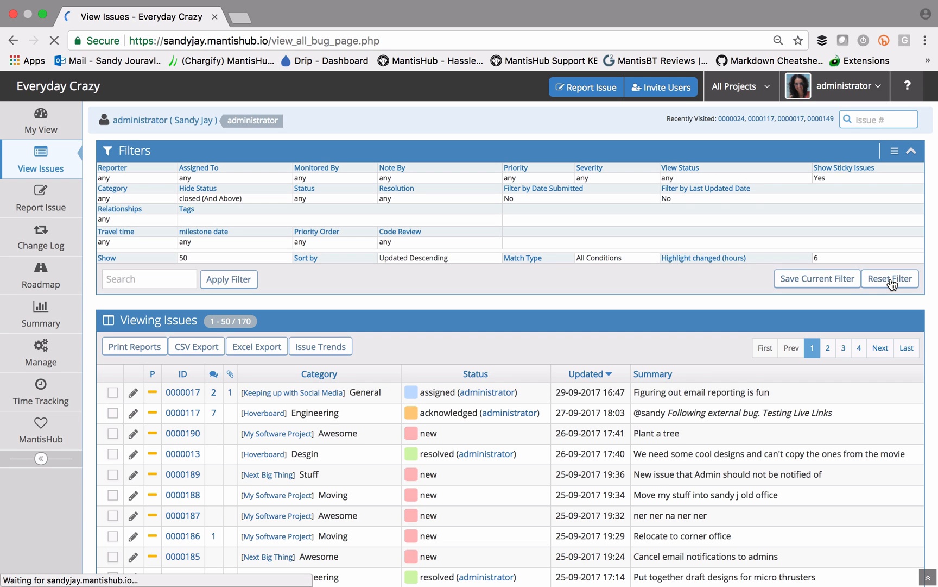
{"action": "left_click", "coordinate": [890, 278]}
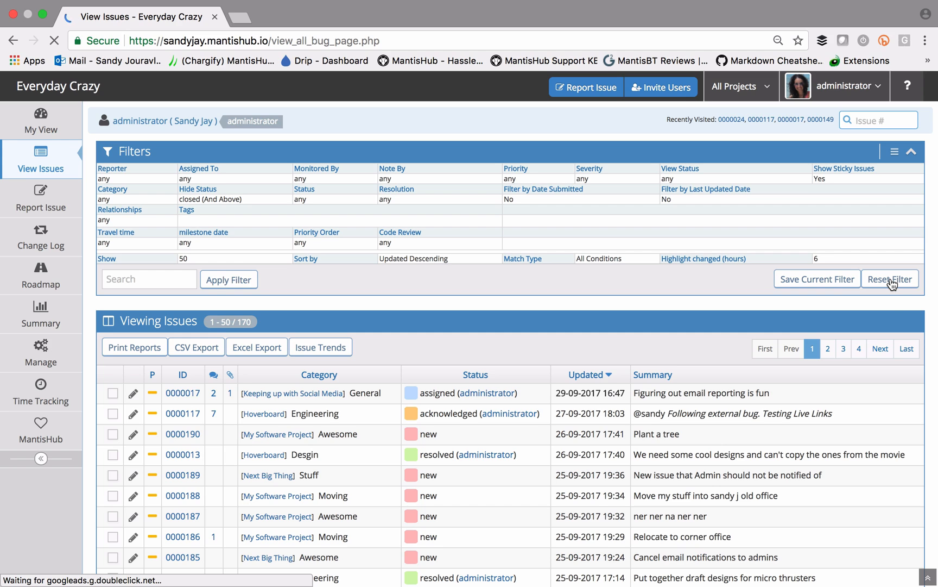
{"action": "mouse_move", "coordinate": [891, 295]}
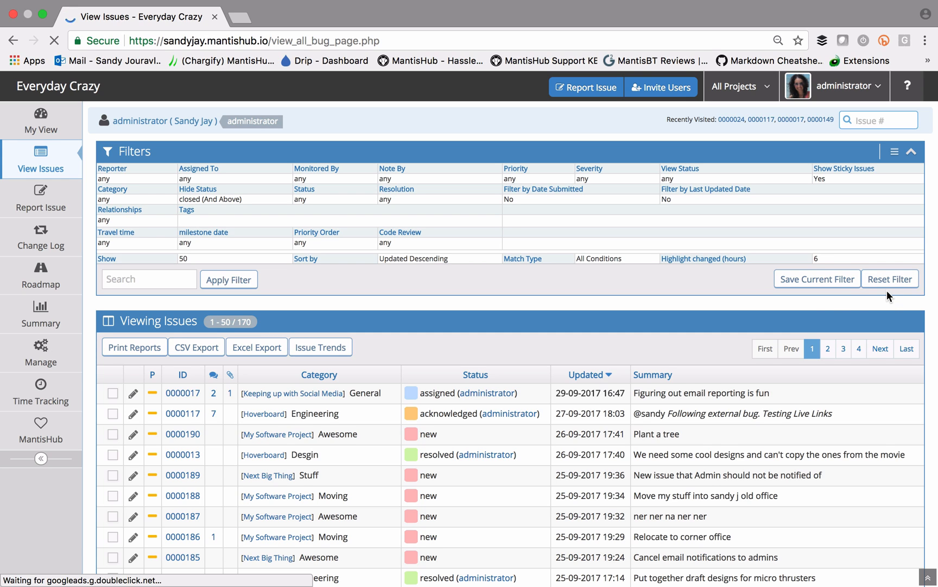
{"action": "mouse_move", "coordinate": [820, 293]}
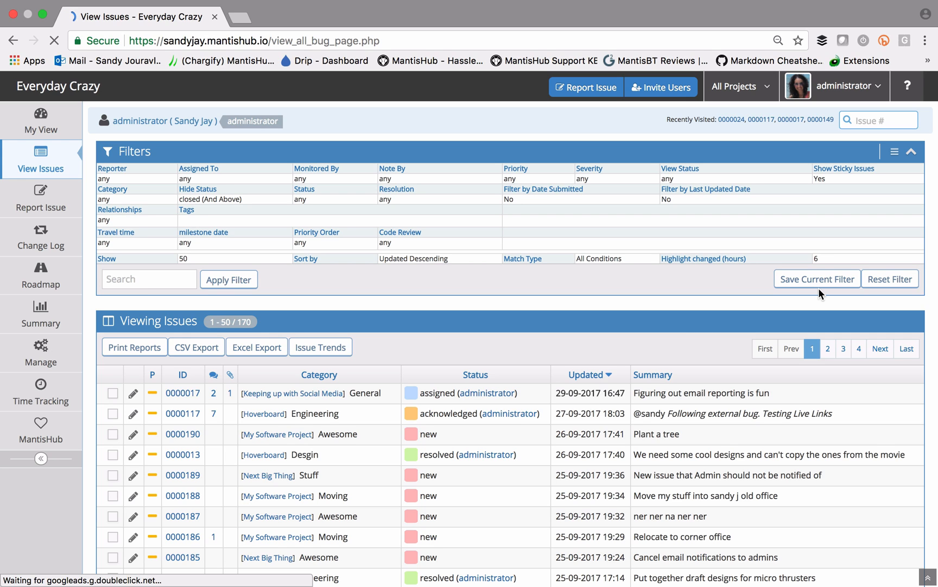
{"action": "mouse_move", "coordinate": [672, 294]}
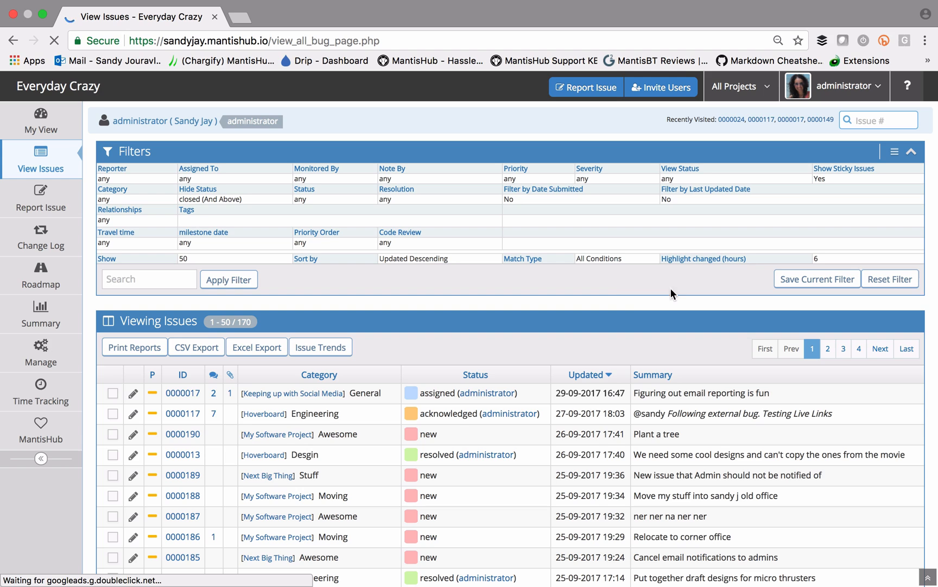
{"action": "mouse_move", "coordinate": [516, 258]}
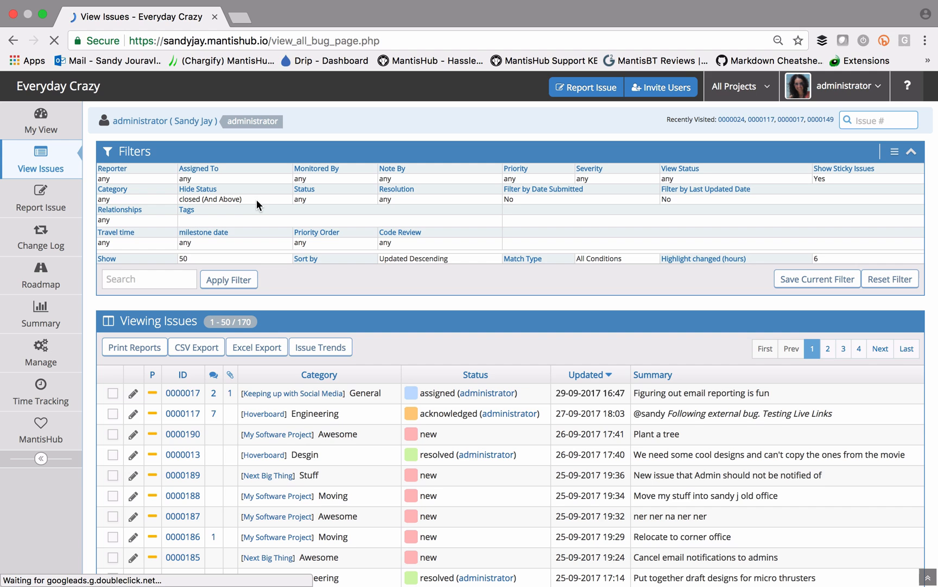
{"action": "mouse_move", "coordinate": [198, 189]}
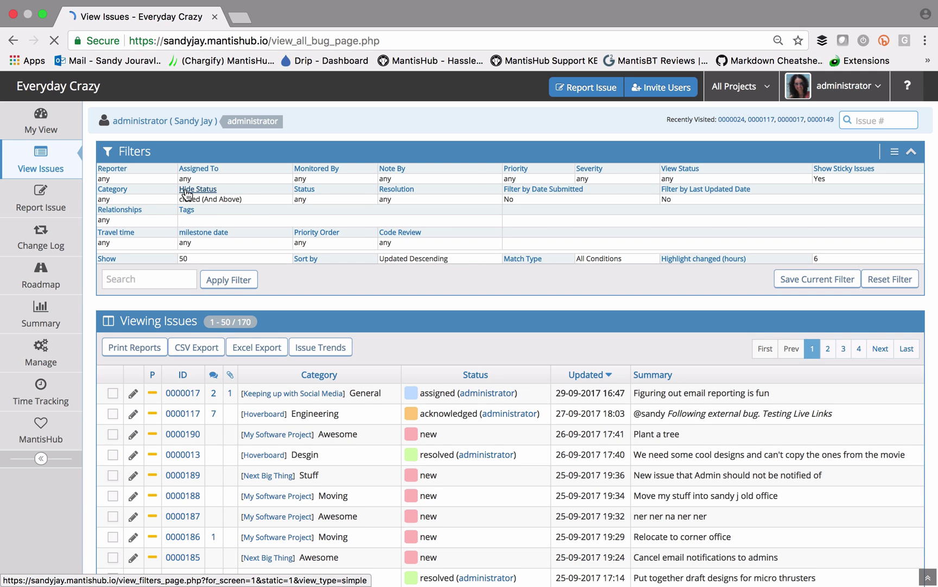
Change the Hide Status filter from closed and above to [none]
{"action": "left_click", "coordinate": [199, 188]}
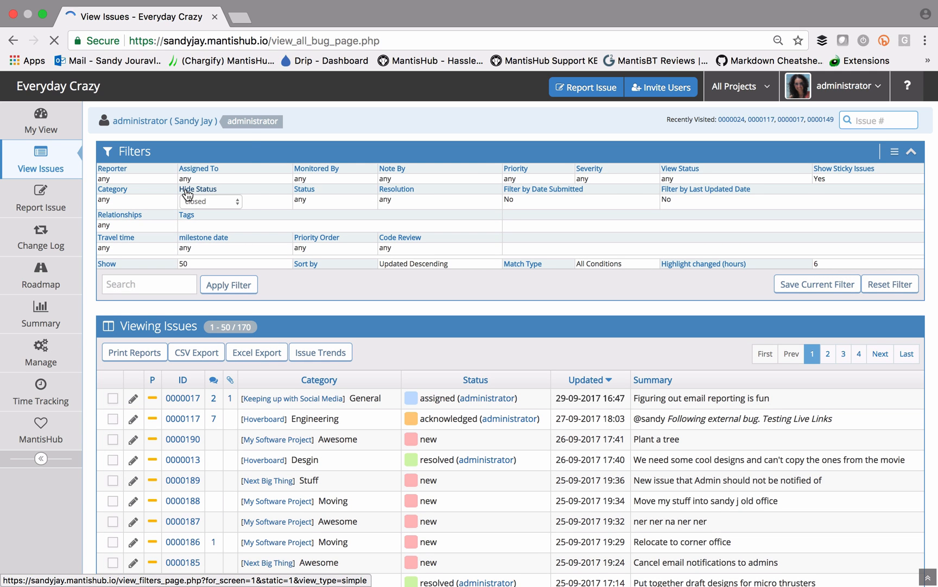
{"action": "left_click", "coordinate": [210, 201]}
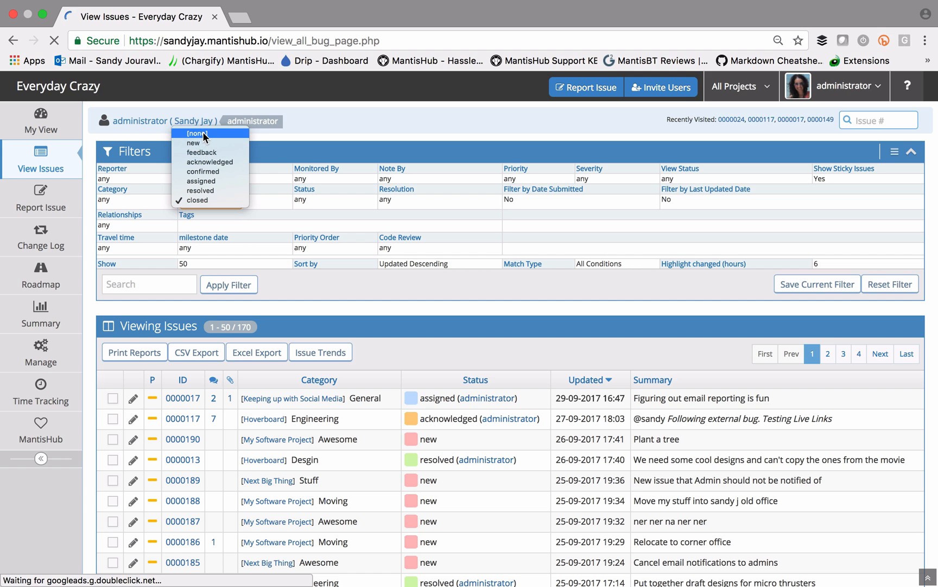
{"action": "left_click", "coordinate": [198, 133]}
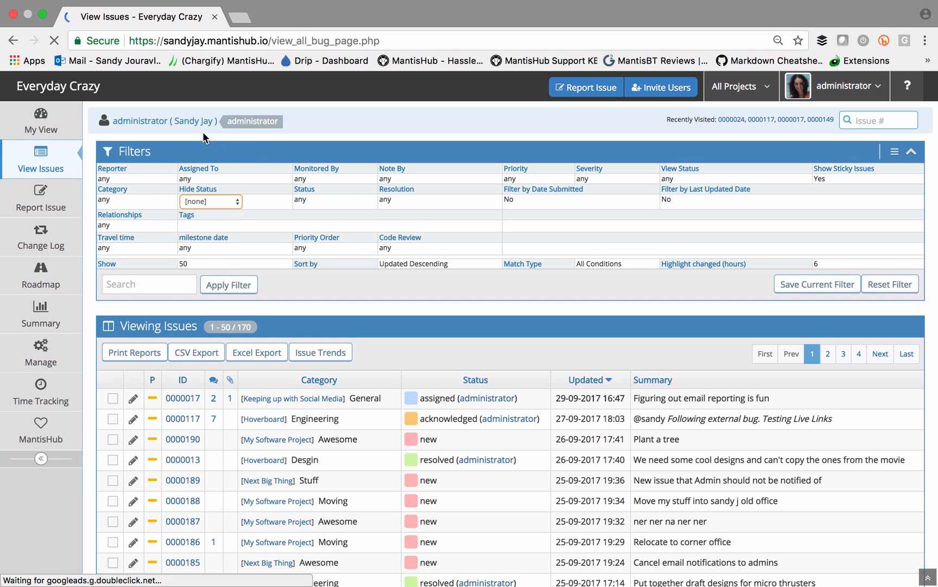
{"action": "mouse_move", "coordinate": [201, 181]}
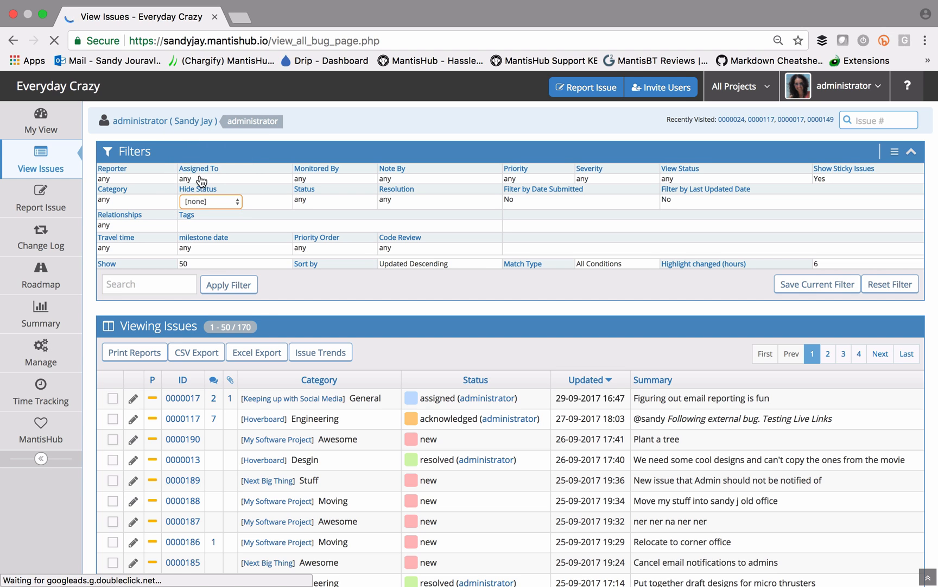
Keep Reporter as [any] and set the Assigned To filter to [Myself]
{"action": "left_click", "coordinate": [127, 181]}
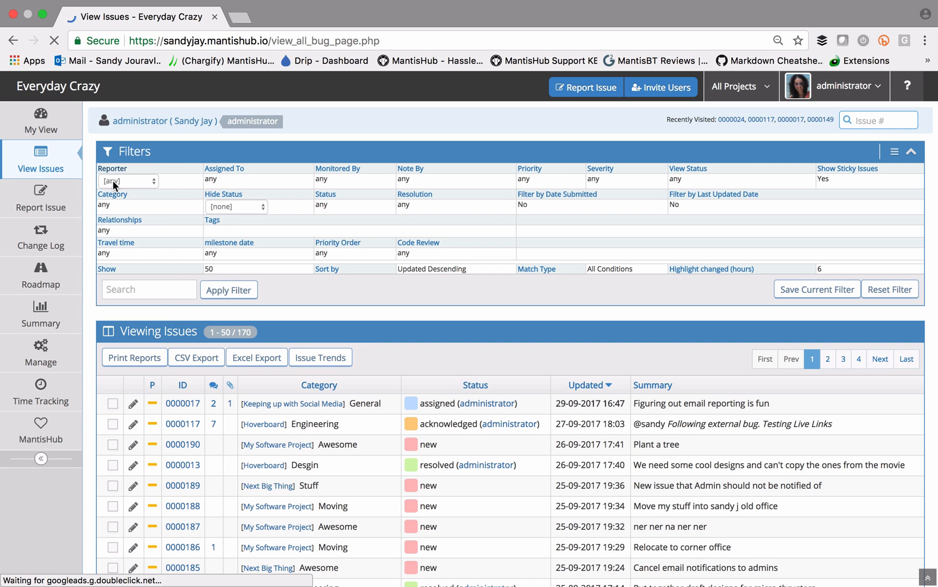
{"action": "left_click", "coordinate": [127, 180]}
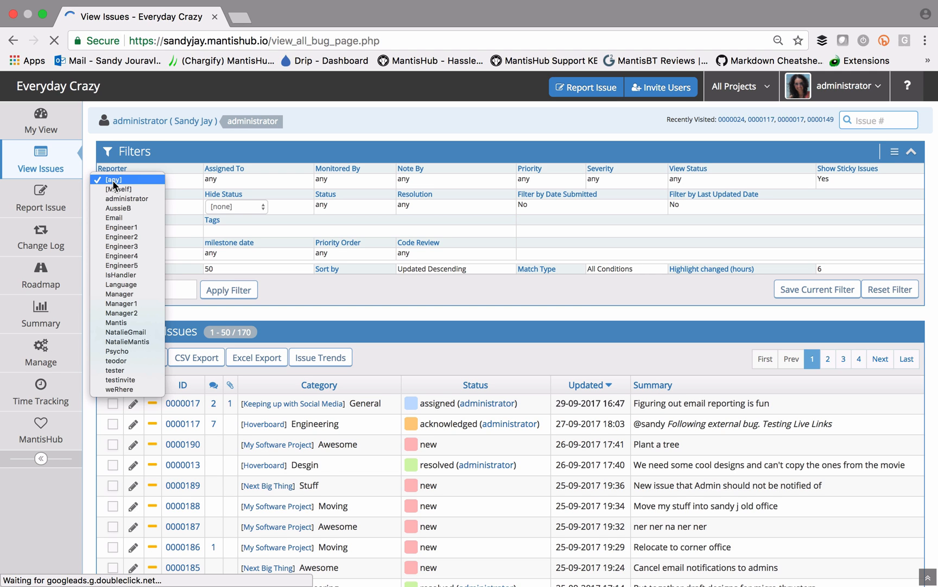
{"action": "left_click", "coordinate": [128, 180]}
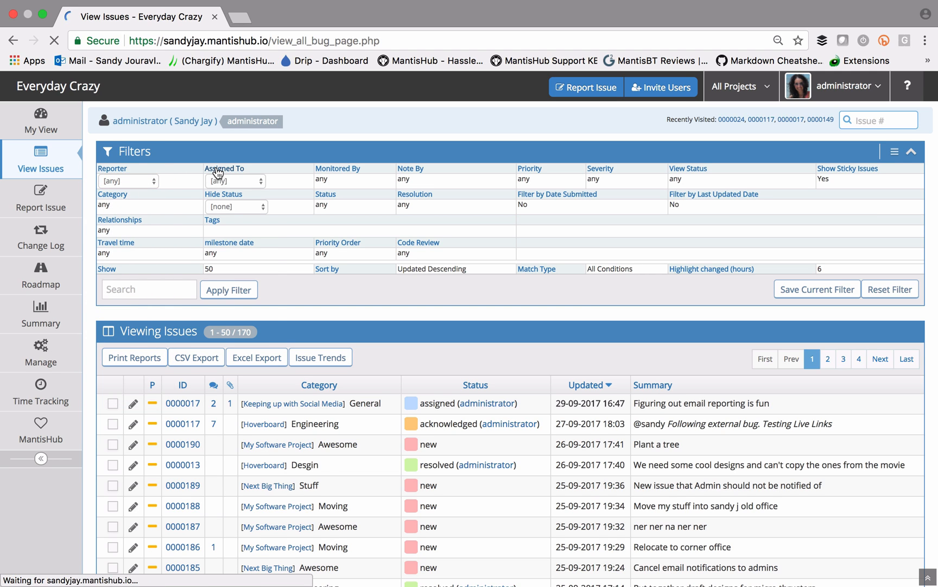
{"action": "left_click", "coordinate": [235, 181]}
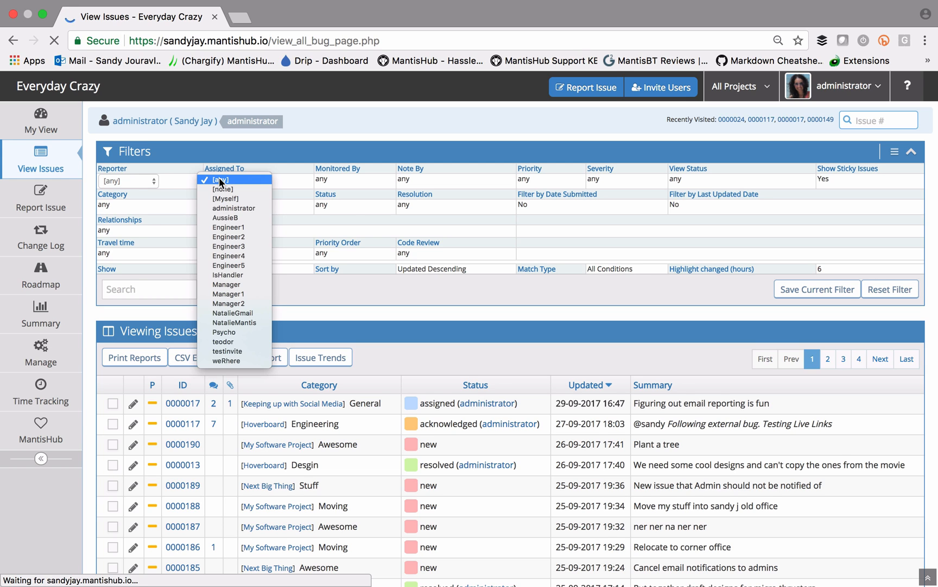
{"action": "mouse_move", "coordinate": [234, 183]}
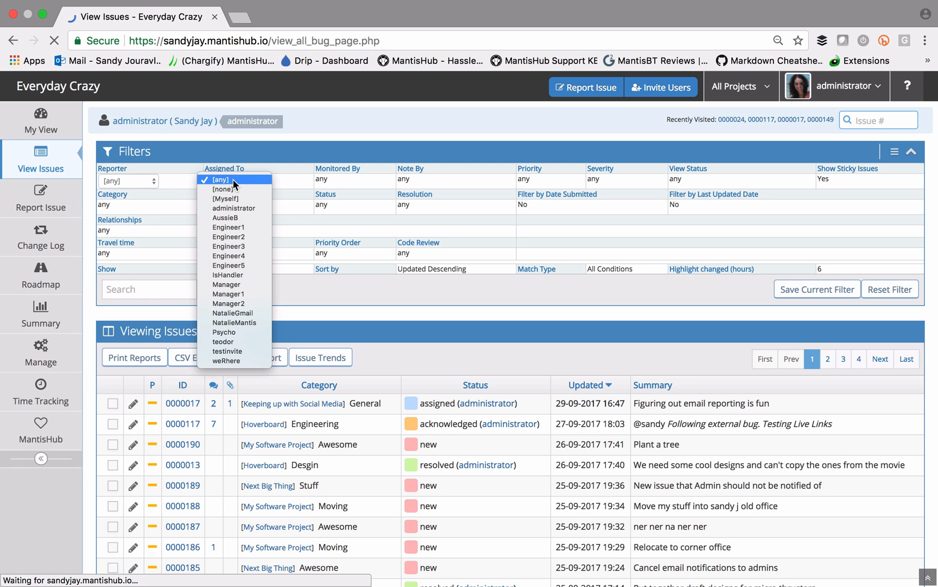
{"action": "mouse_move", "coordinate": [232, 188]}
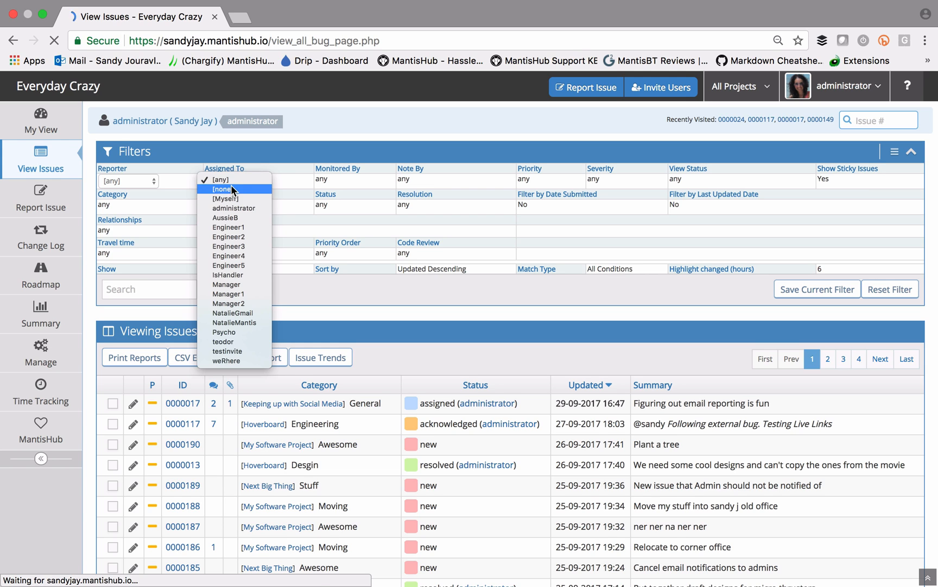
{"action": "left_click", "coordinate": [221, 179]}
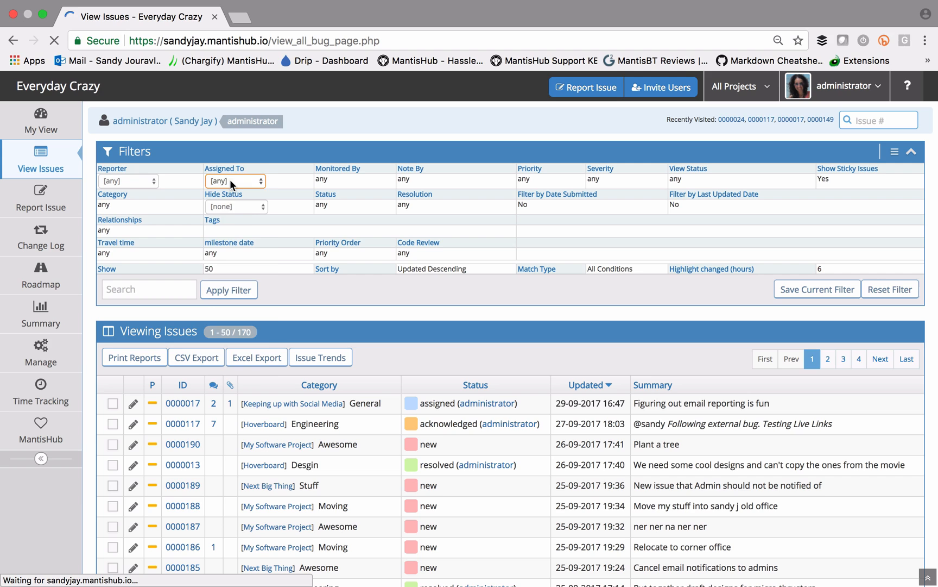
{"action": "left_click", "coordinate": [235, 181]}
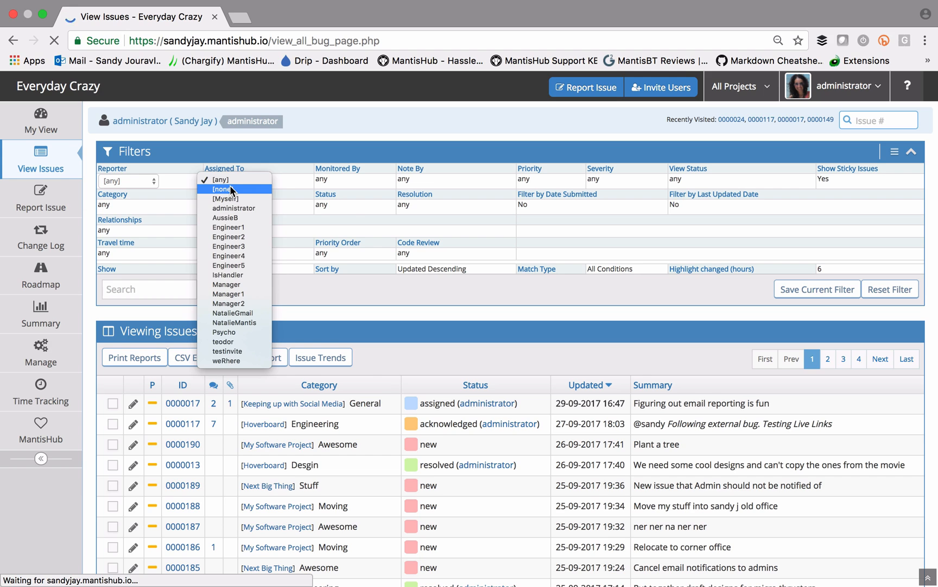
{"action": "left_click", "coordinate": [226, 199]}
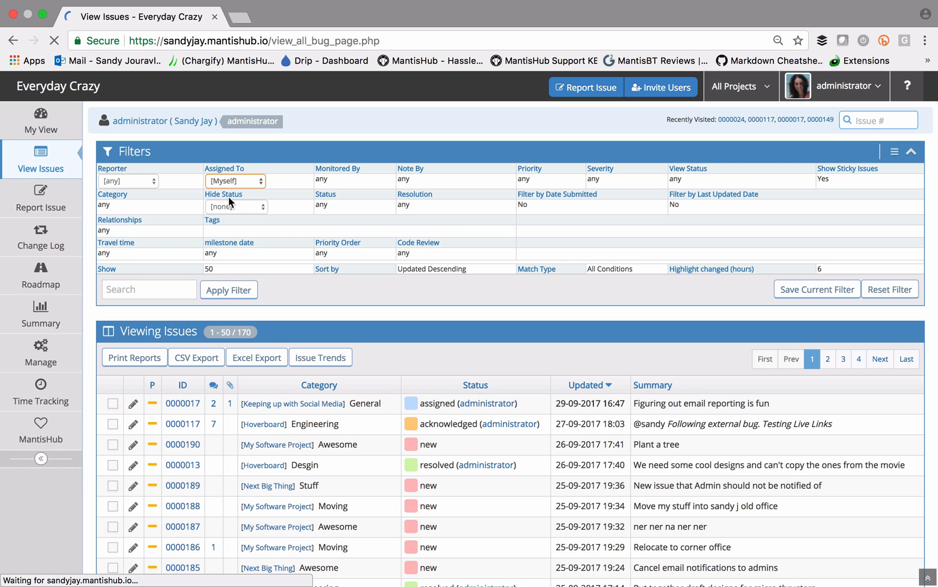
Apply the Assigned To [Myself] filter, narrowing the list to 34 issues
{"action": "left_click", "coordinate": [228, 290]}
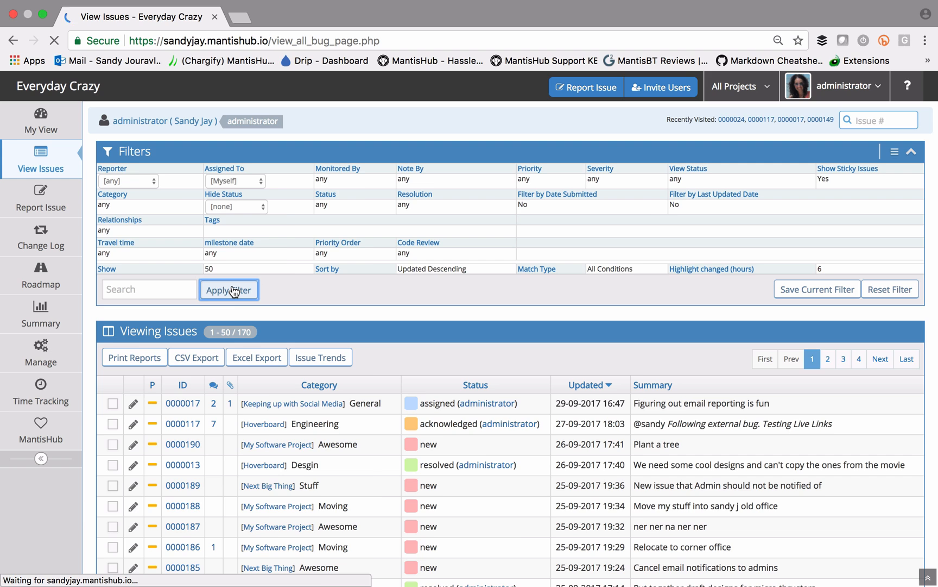
{"action": "left_click", "coordinate": [229, 289]}
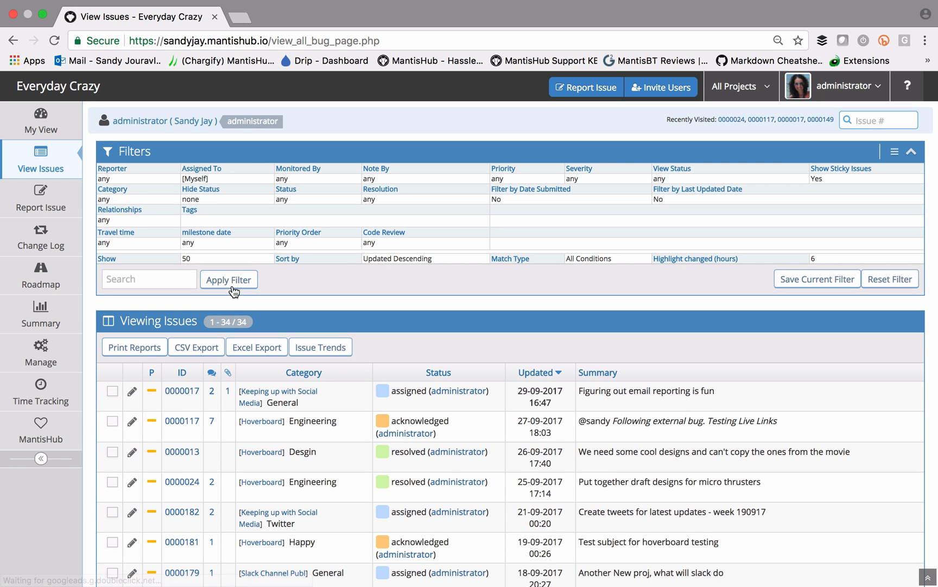
{"action": "mouse_move", "coordinate": [344, 270]}
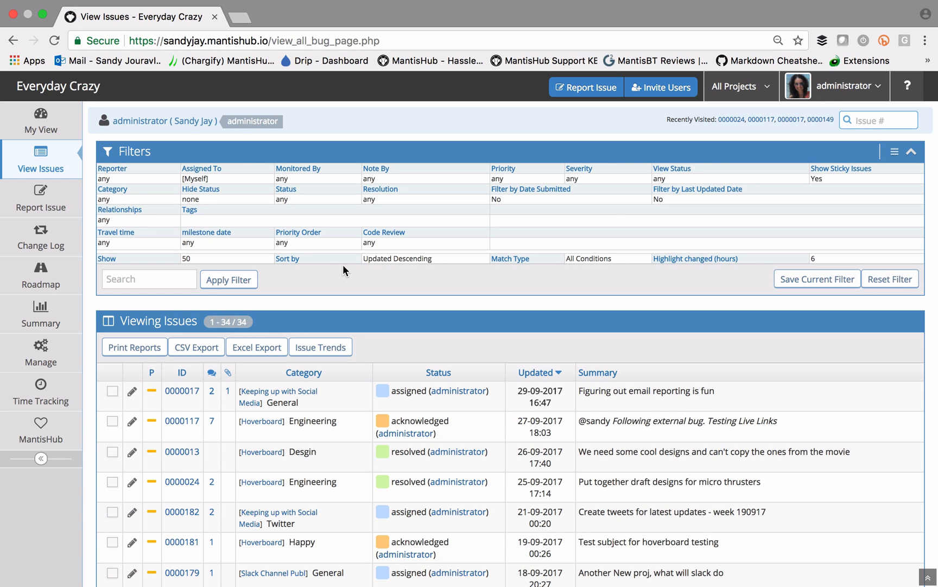
{"action": "mouse_move", "coordinate": [856, 86]}
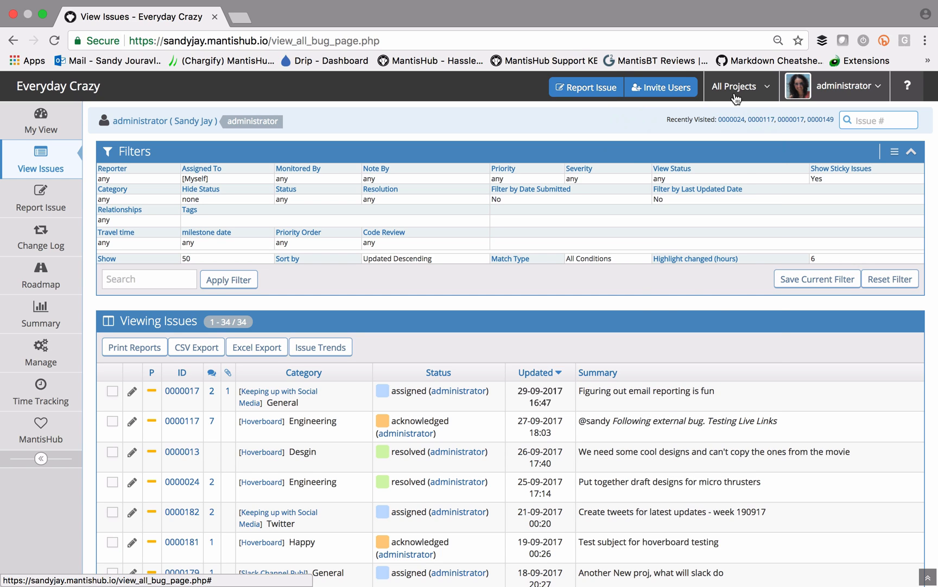
Switch the project selector to Hoverboard
{"action": "left_click", "coordinate": [740, 87]}
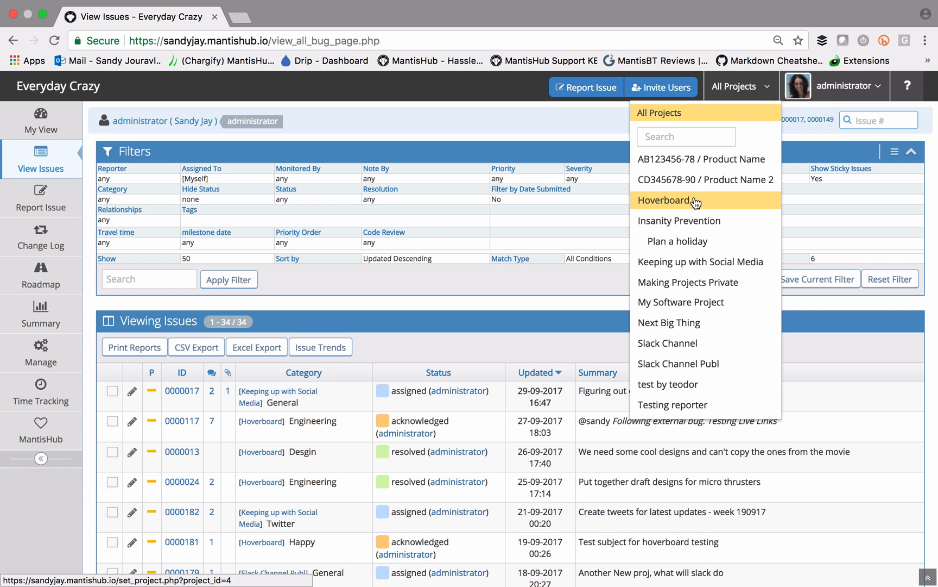
{"action": "left_click", "coordinate": [664, 201]}
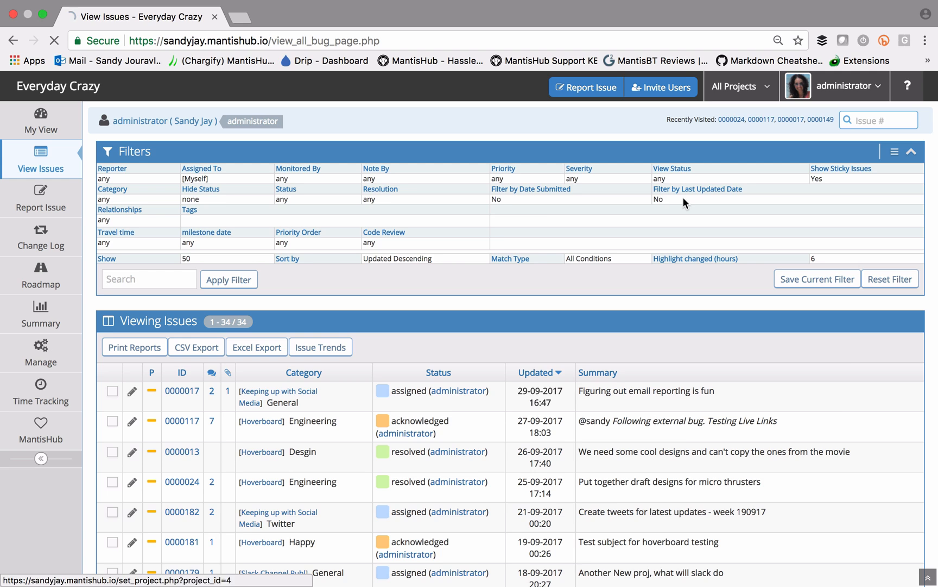
{"action": "left_click", "coordinate": [736, 86]}
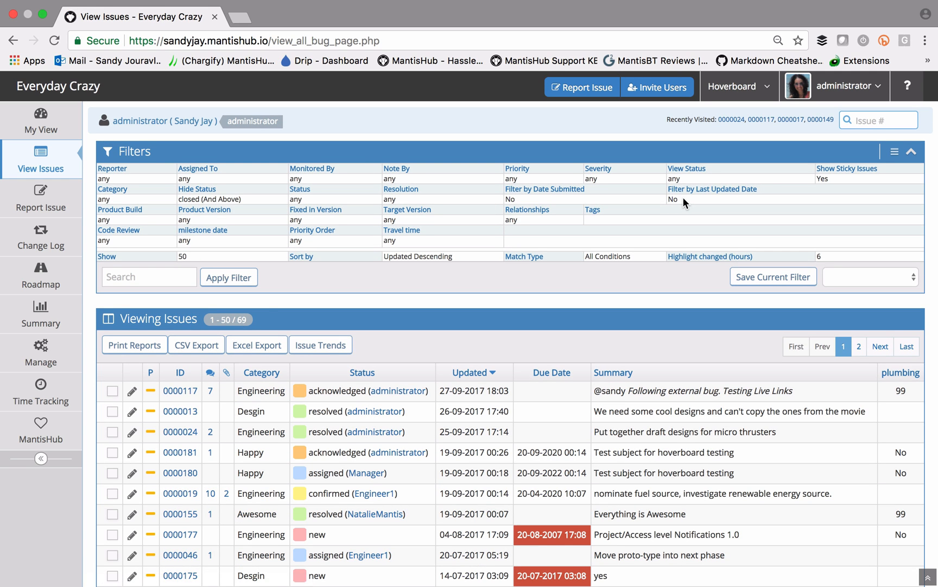
{"action": "mouse_move", "coordinate": [355, 270]}
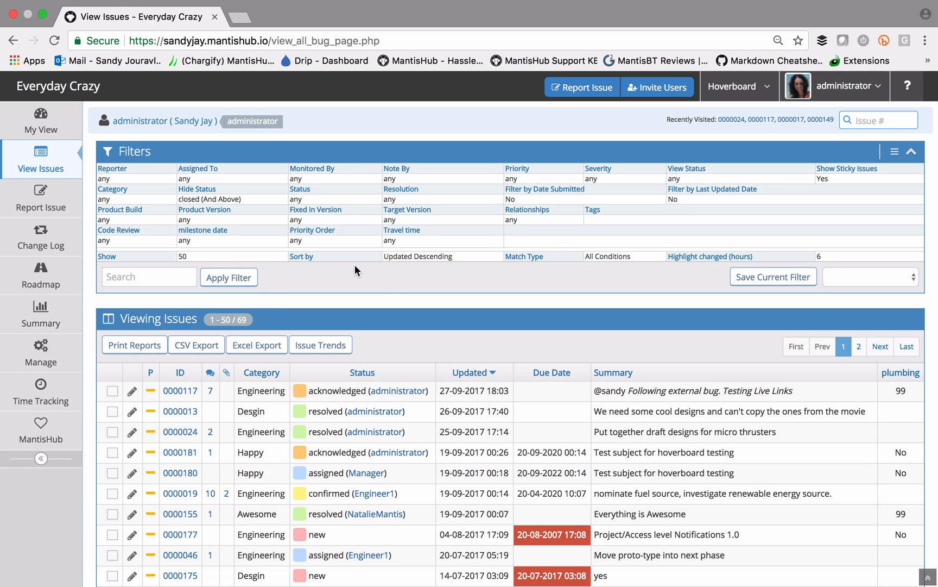
Filter by the Desgin category and apply, listing 11 issues
{"action": "left_click", "coordinate": [112, 188]}
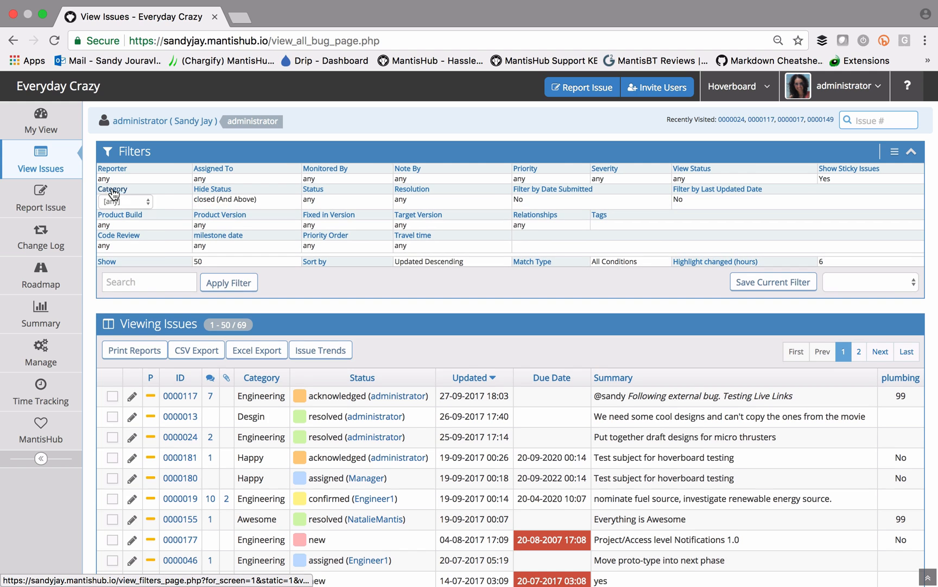
{"action": "left_click", "coordinate": [125, 201]}
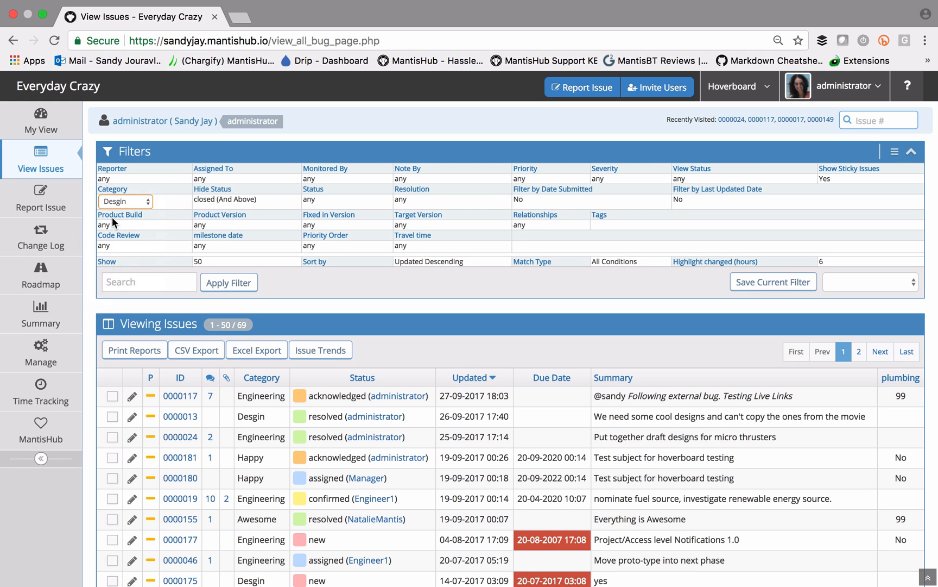
{"action": "left_click", "coordinate": [228, 276]}
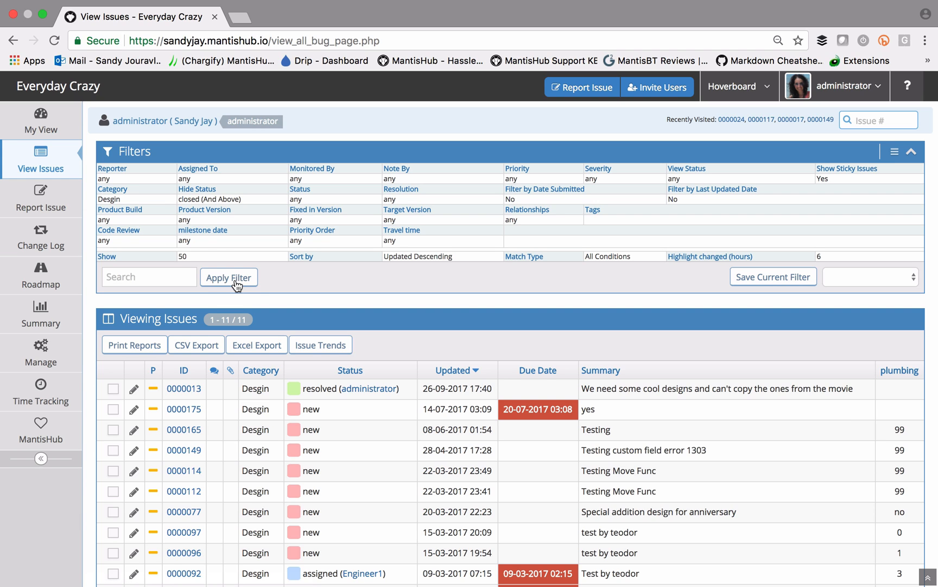
{"action": "mouse_move", "coordinate": [724, 113]}
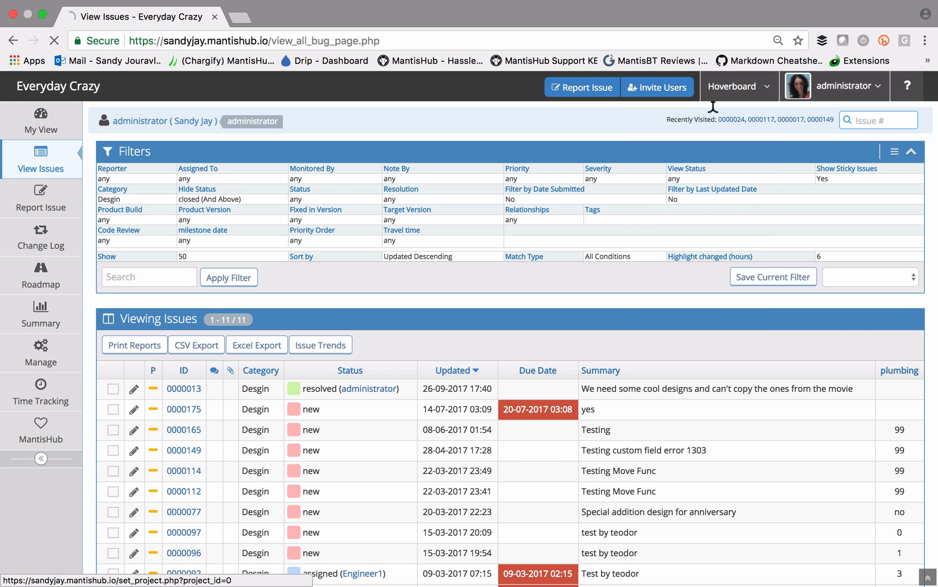
Return to All Projects with filters reset and choose General as the category
{"action": "left_click", "coordinate": [738, 86]}
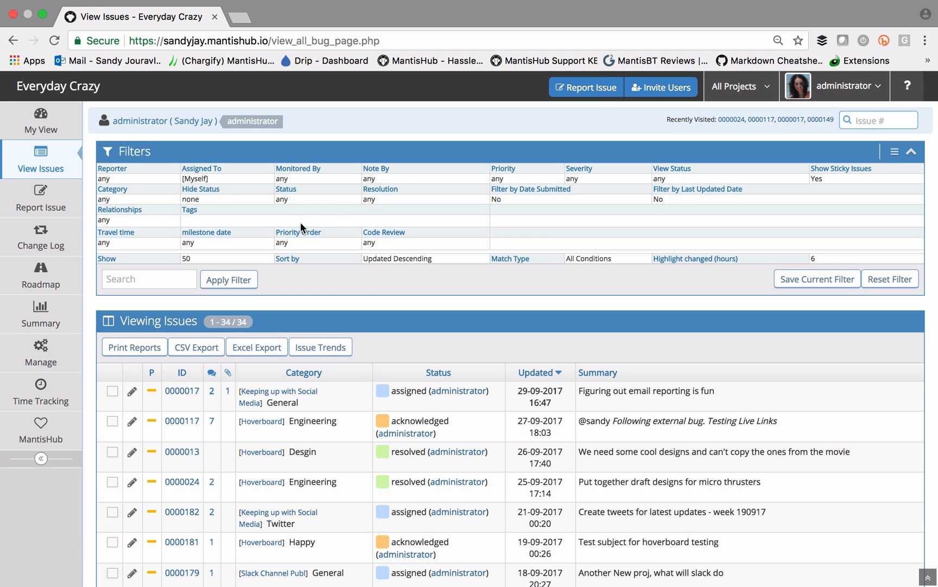
{"action": "mouse_move", "coordinate": [248, 211]}
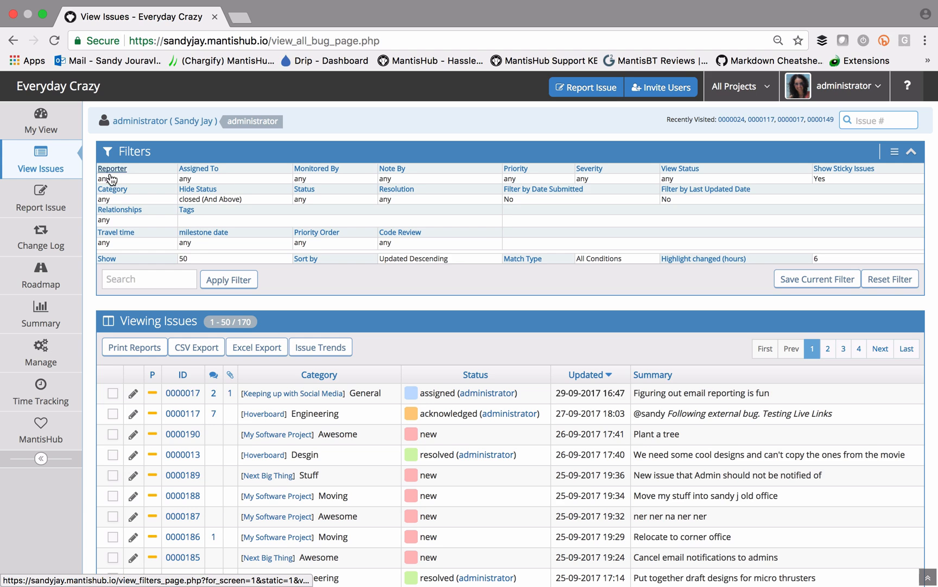
{"action": "left_click", "coordinate": [111, 189]}
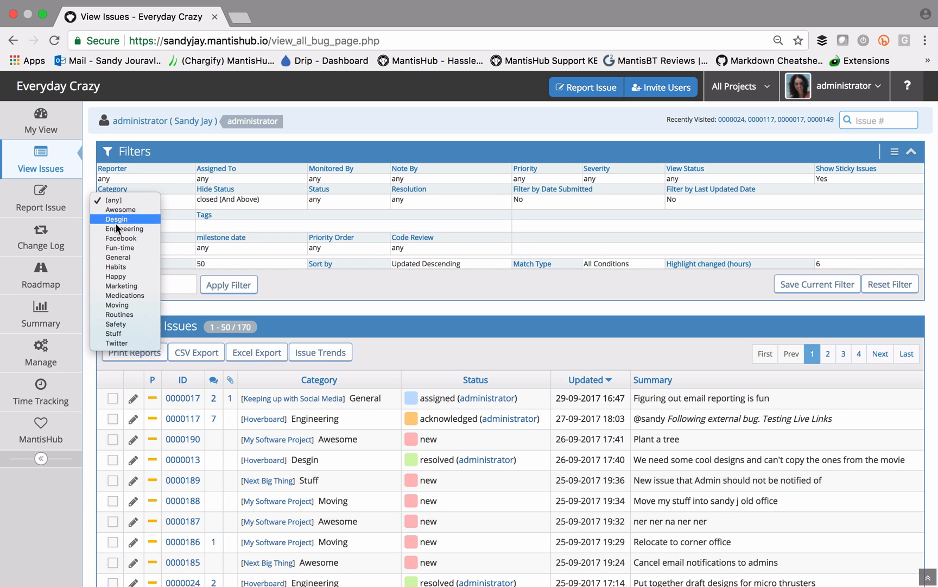
{"action": "left_click", "coordinate": [118, 257]}
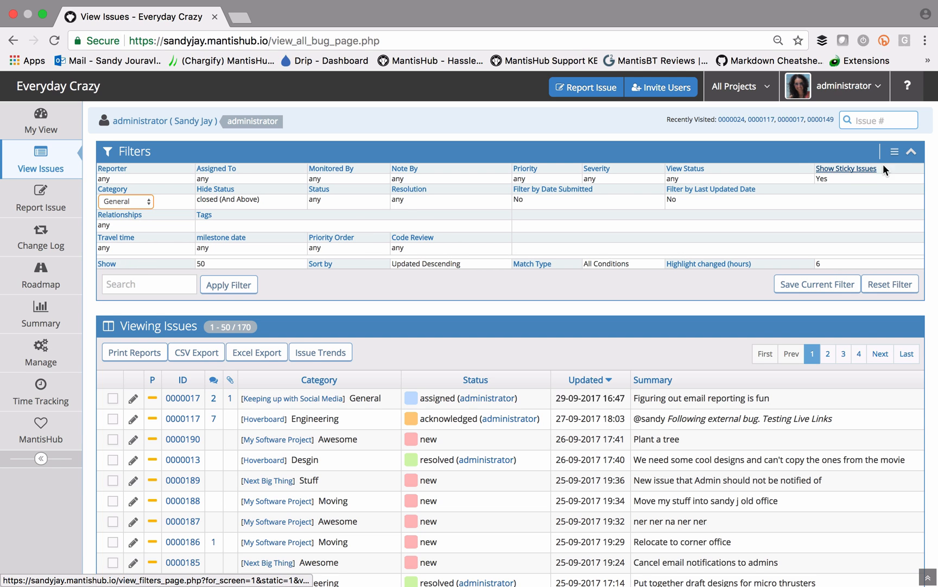
Switch to Advanced Filters and multi-select acknowledged, confirmed, assigned and closed statuses
{"action": "left_click", "coordinate": [894, 151]}
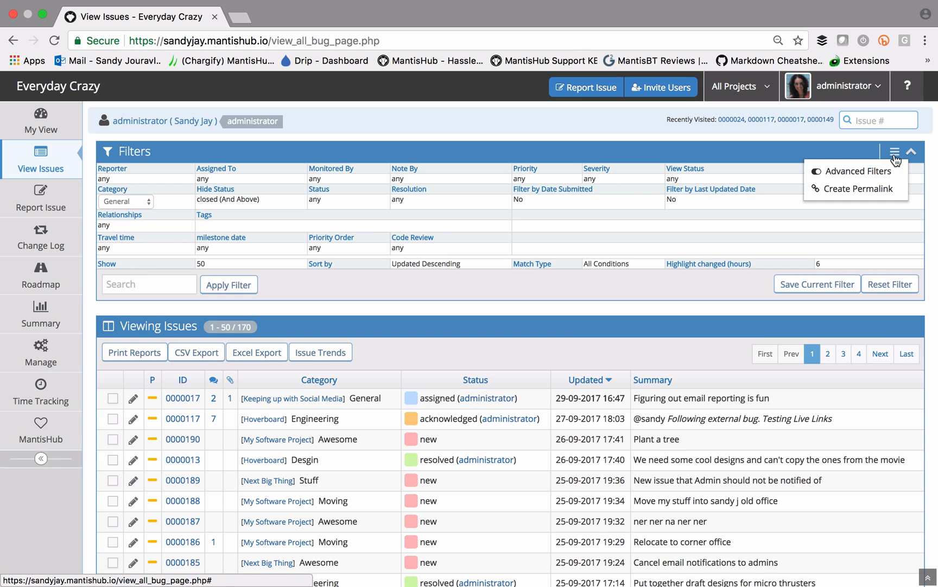
{"action": "mouse_move", "coordinate": [857, 171]}
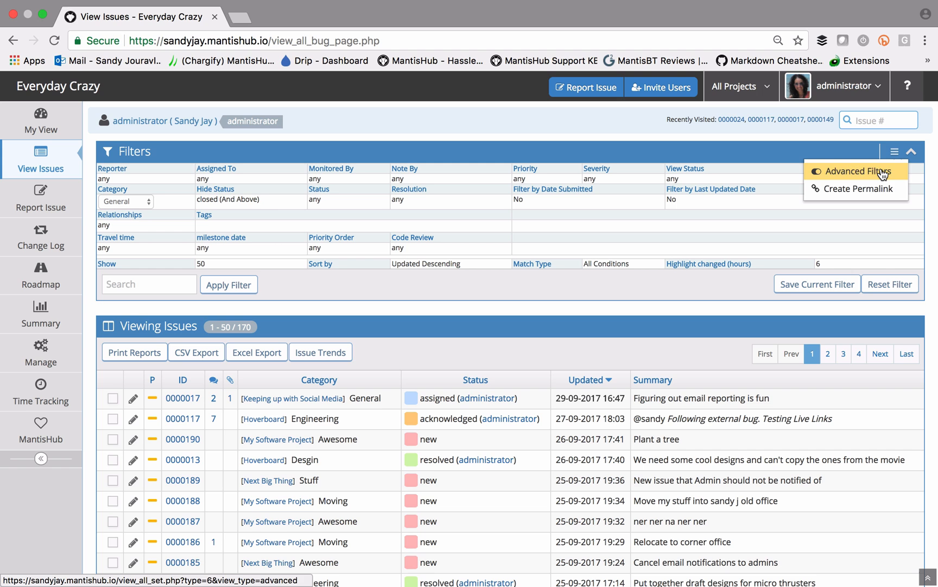
{"action": "left_click", "coordinate": [863, 171]}
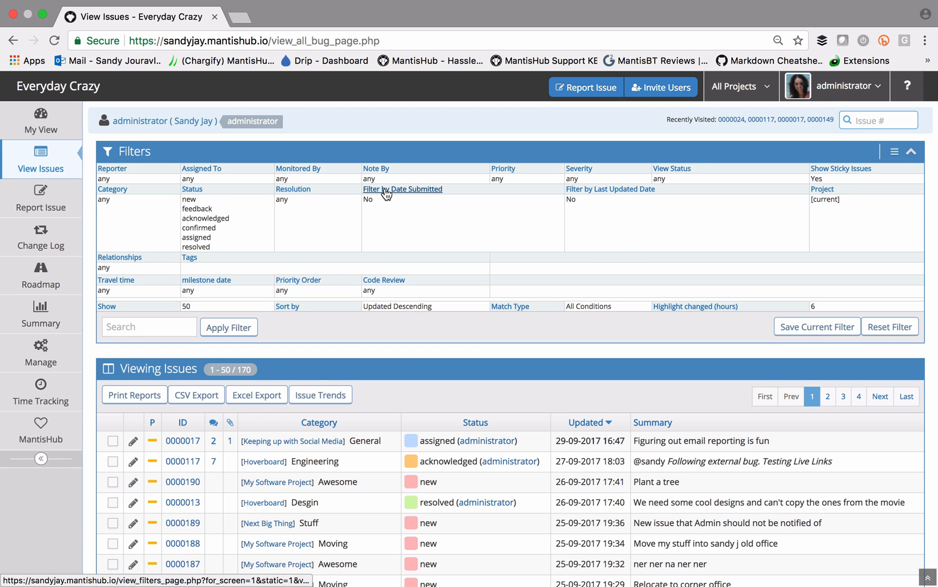
{"action": "left_click", "coordinate": [206, 224]}
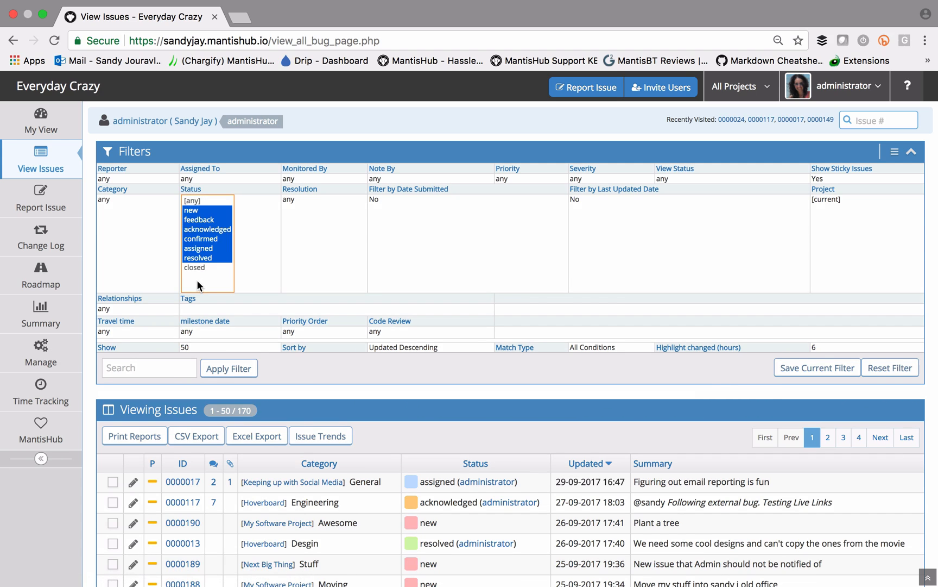
{"action": "left_click", "coordinate": [199, 248]}
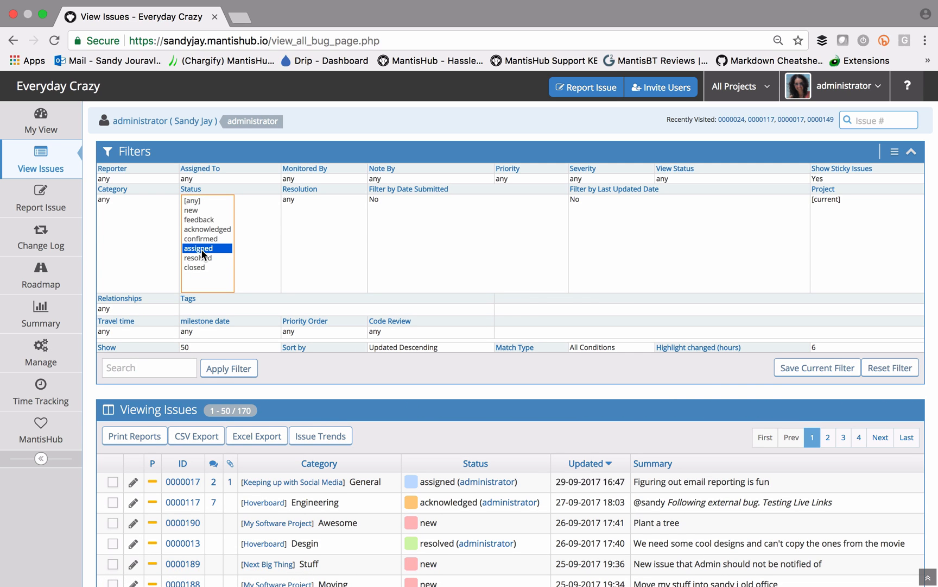
{"action": "left_click", "coordinate": [207, 228]}
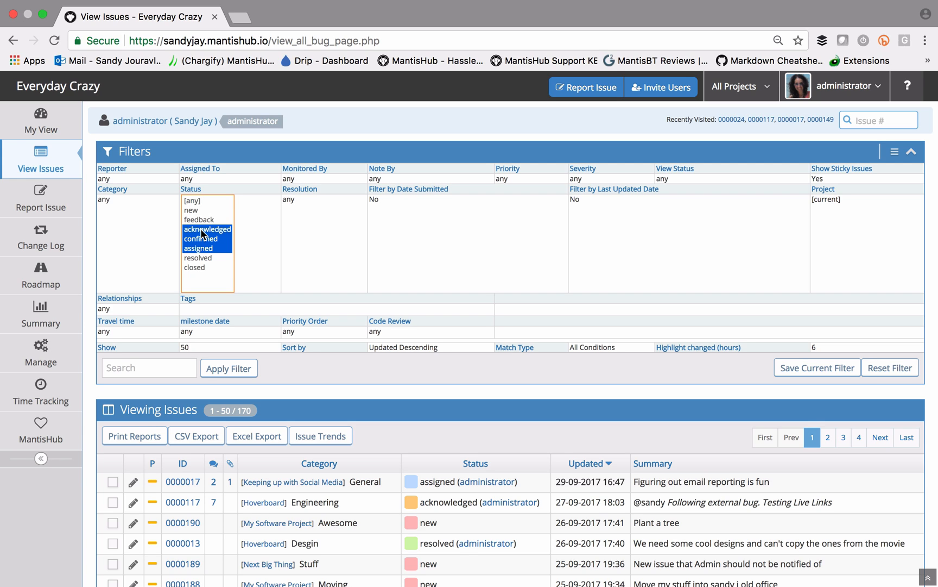
{"action": "mouse_move", "coordinate": [202, 267]}
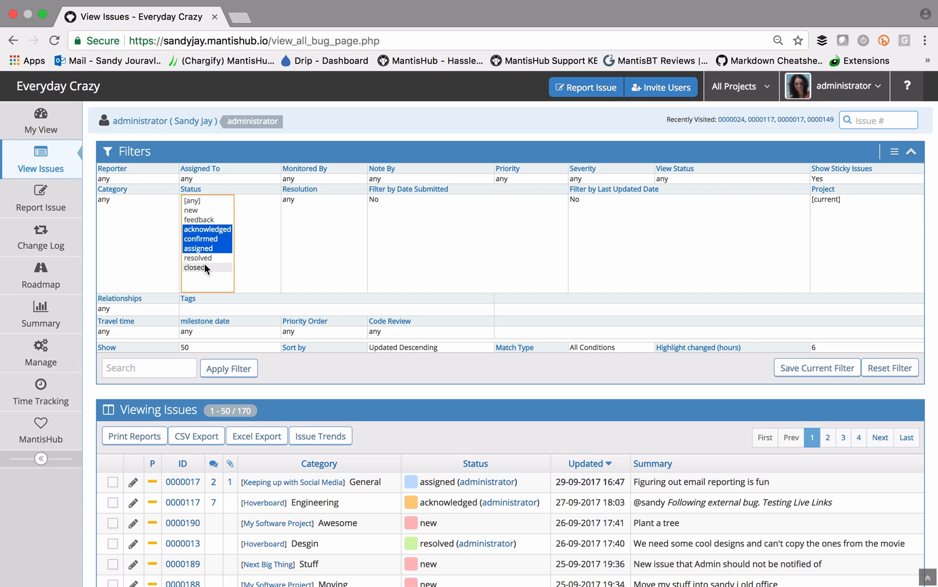
{"action": "left_click", "coordinate": [194, 267]}
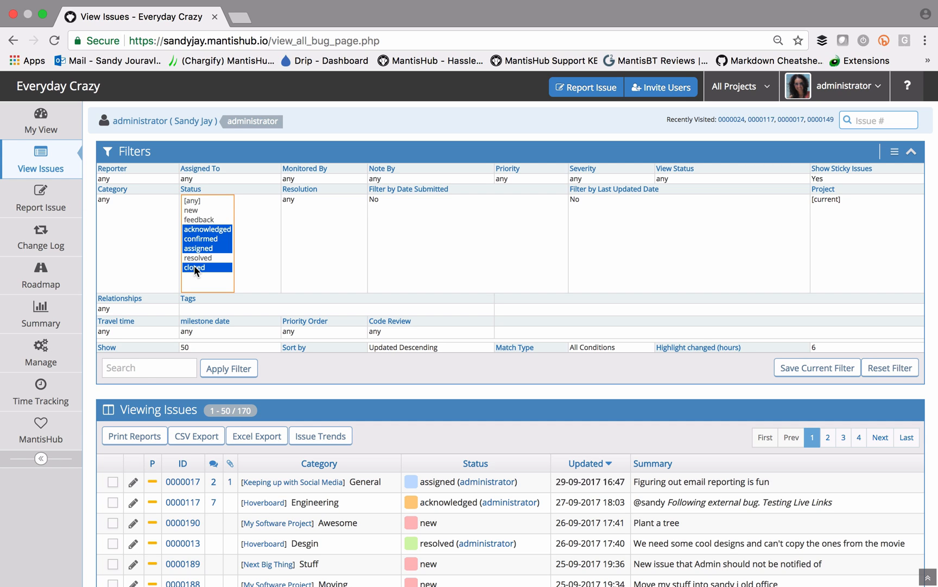
{"action": "mouse_move", "coordinate": [192, 200]}
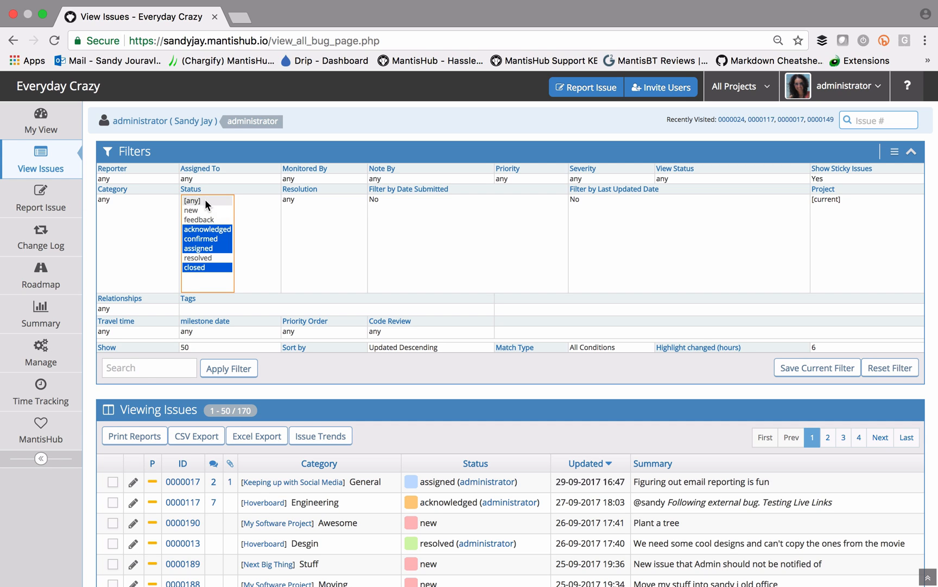
{"action": "mouse_move", "coordinate": [638, 414]}
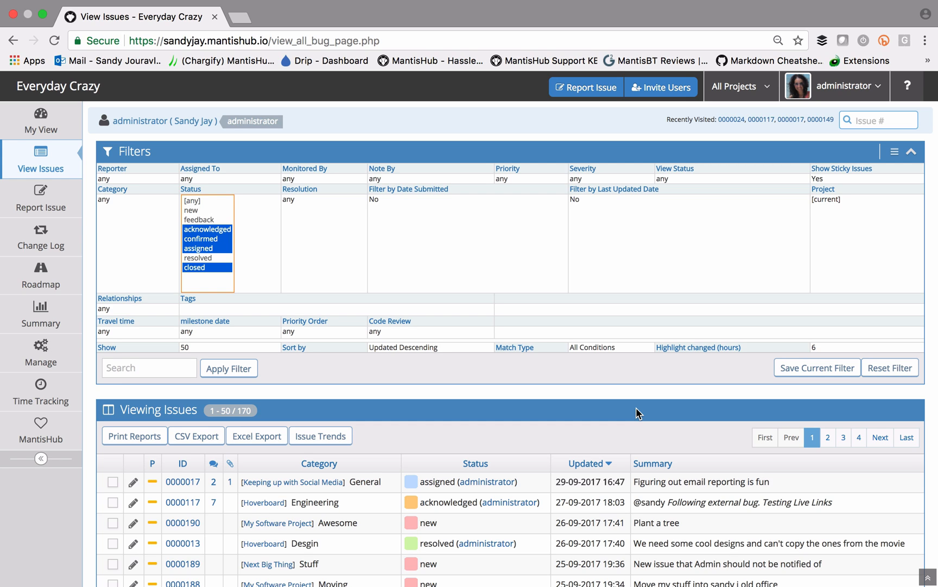
{"action": "mouse_move", "coordinate": [752, 280]}
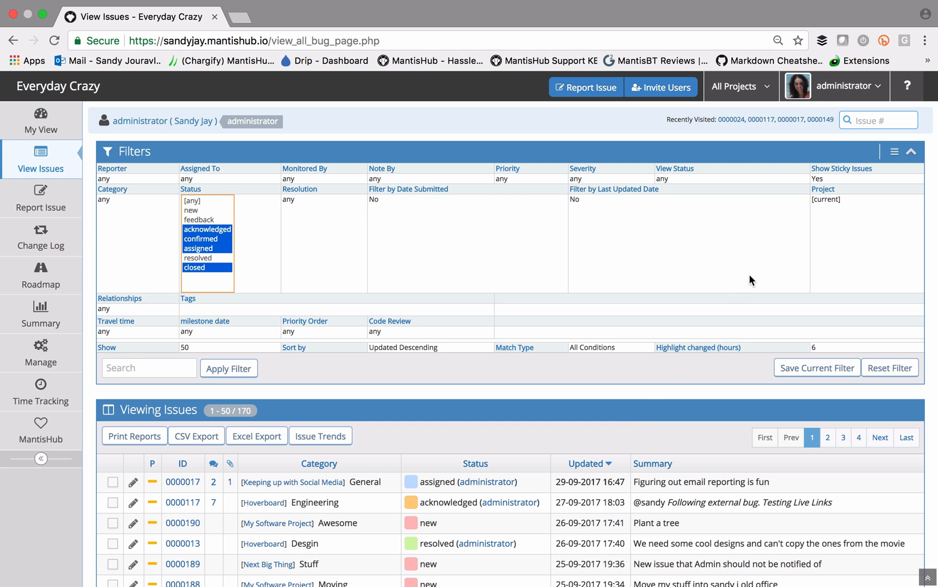
{"action": "mouse_move", "coordinate": [823, 189]}
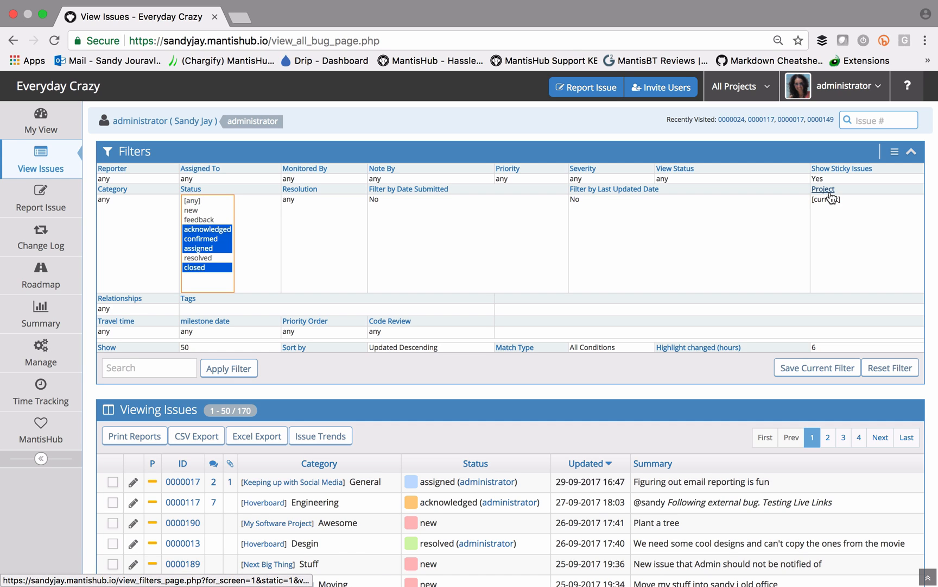
{"action": "mouse_move", "coordinate": [828, 200]}
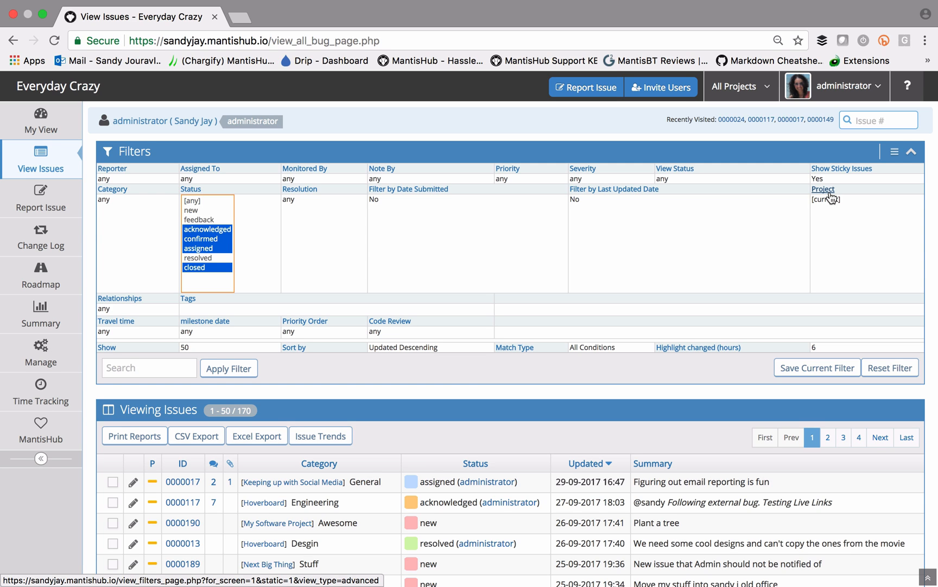
Multi-select Hoverboard, Keeping up with Social Media and Making Projects Private in the advanced Project filter
{"action": "left_click", "coordinate": [826, 200]}
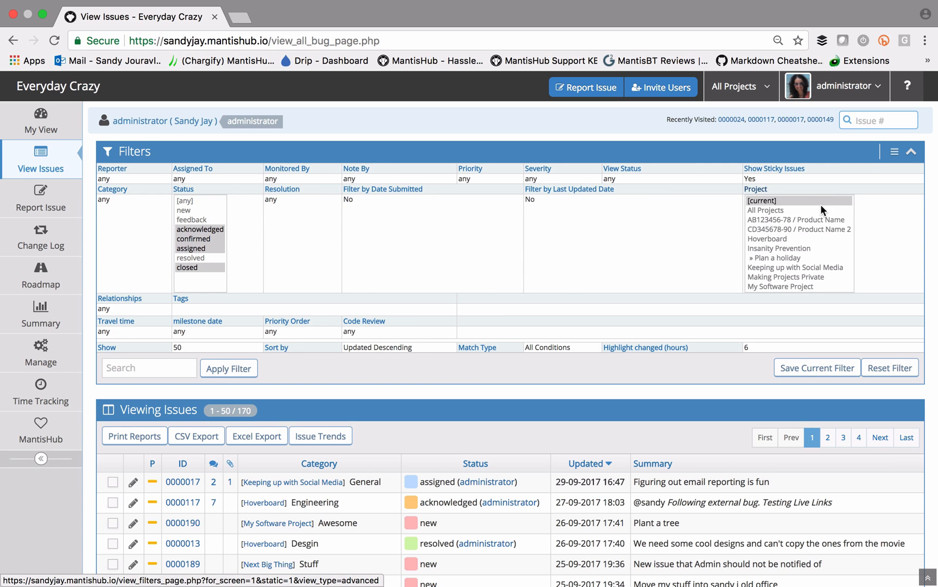
{"action": "mouse_move", "coordinate": [768, 239]}
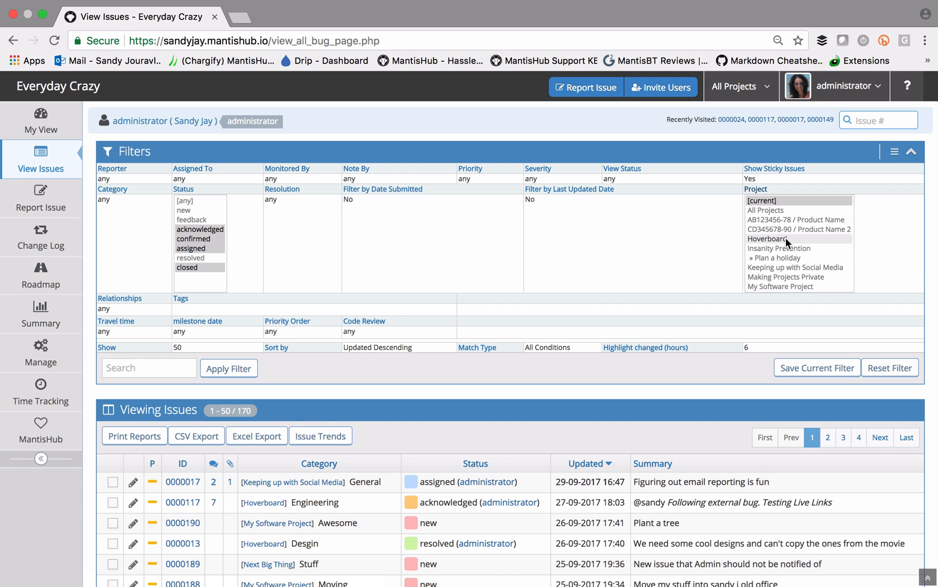
{"action": "left_click", "coordinate": [767, 239]}
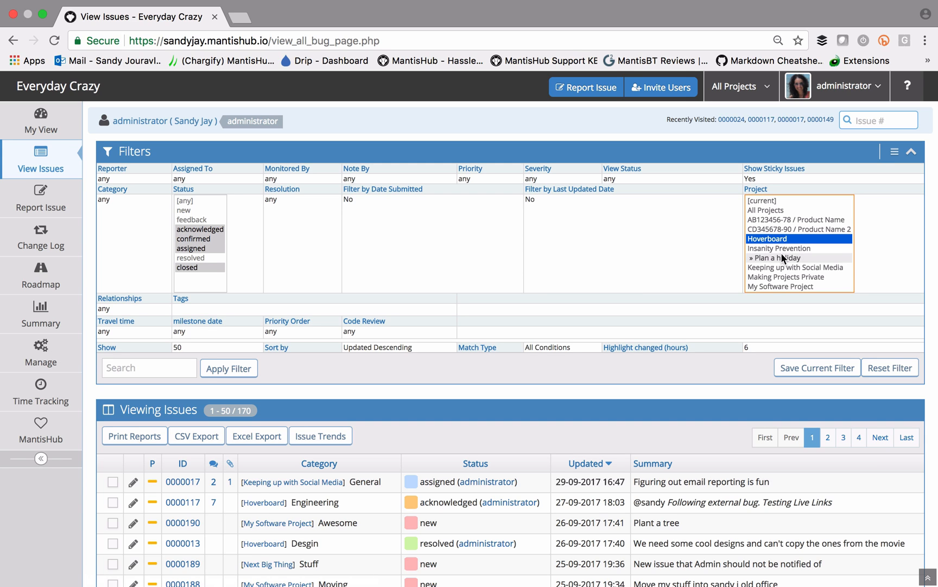
{"action": "left_click", "coordinate": [784, 271]}
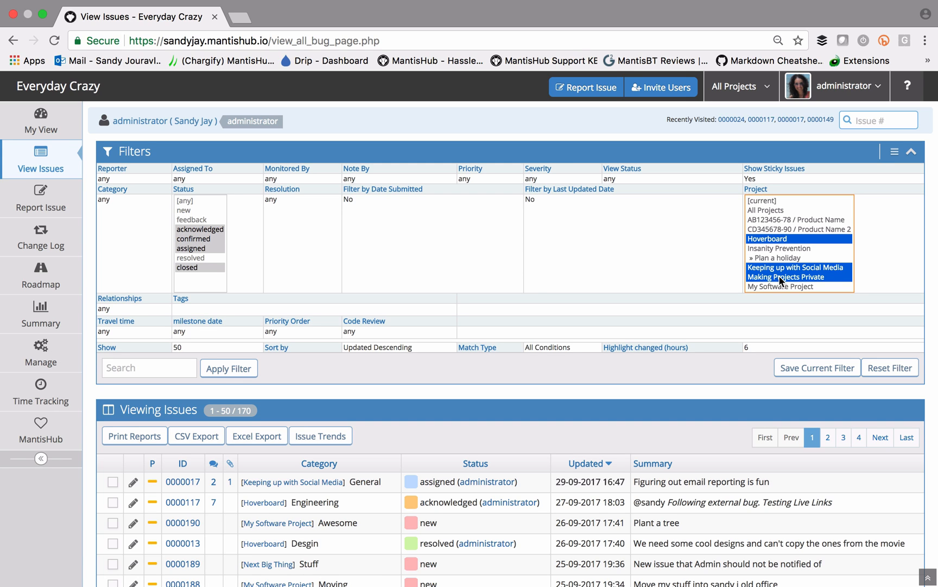